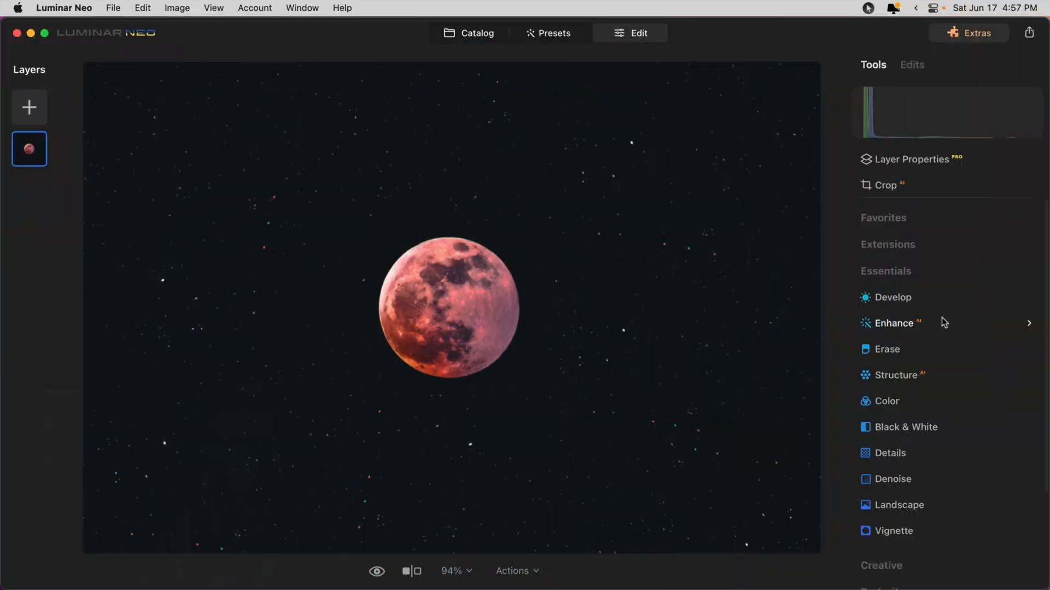
Paint over the red moon with the Erase brush at size 47 and erase it
click(884, 218)
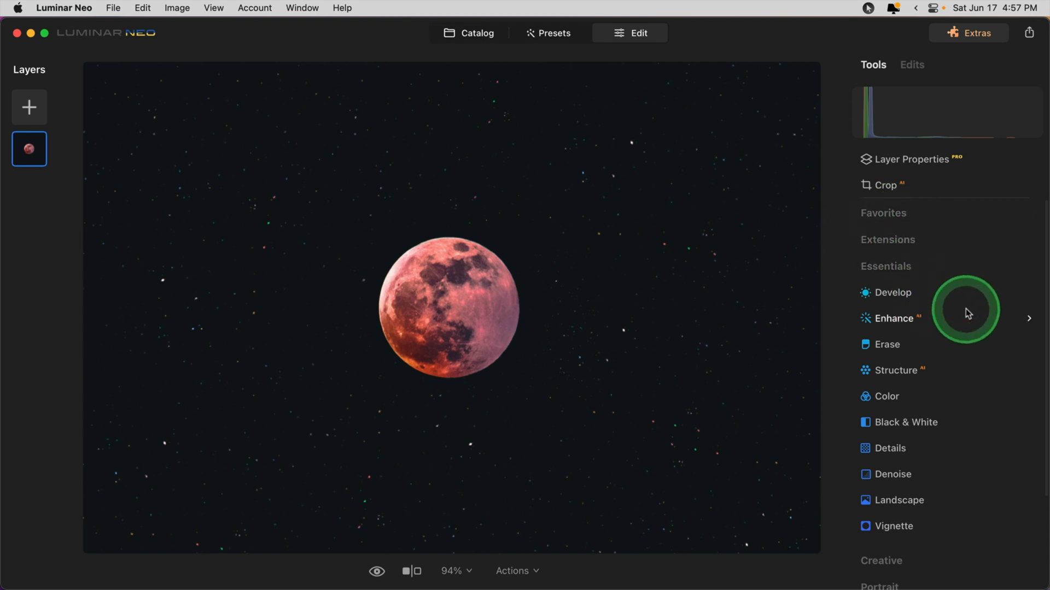
mouse_move(883, 417)
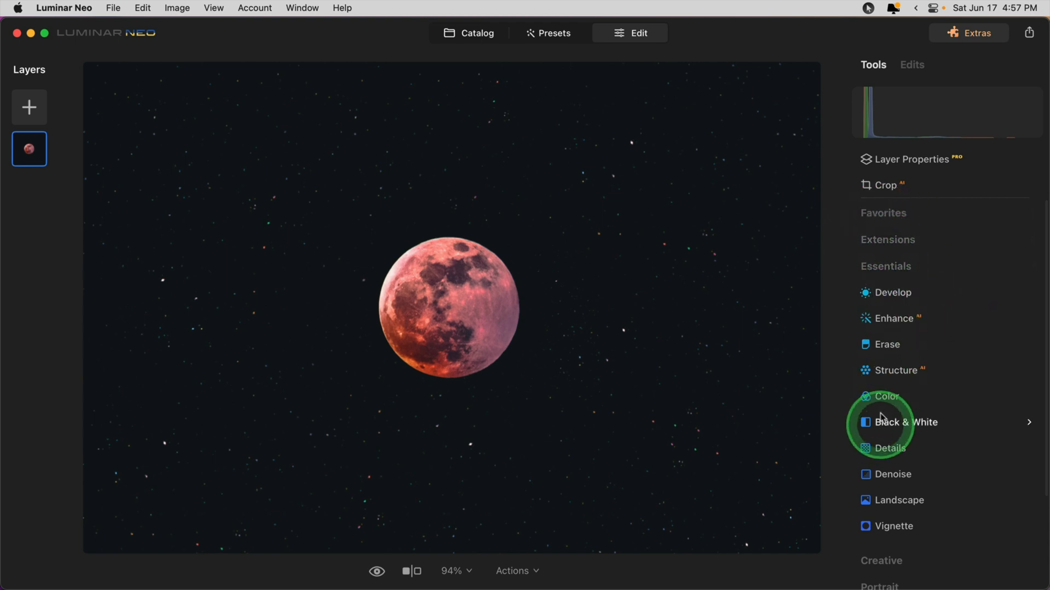
click(884, 213)
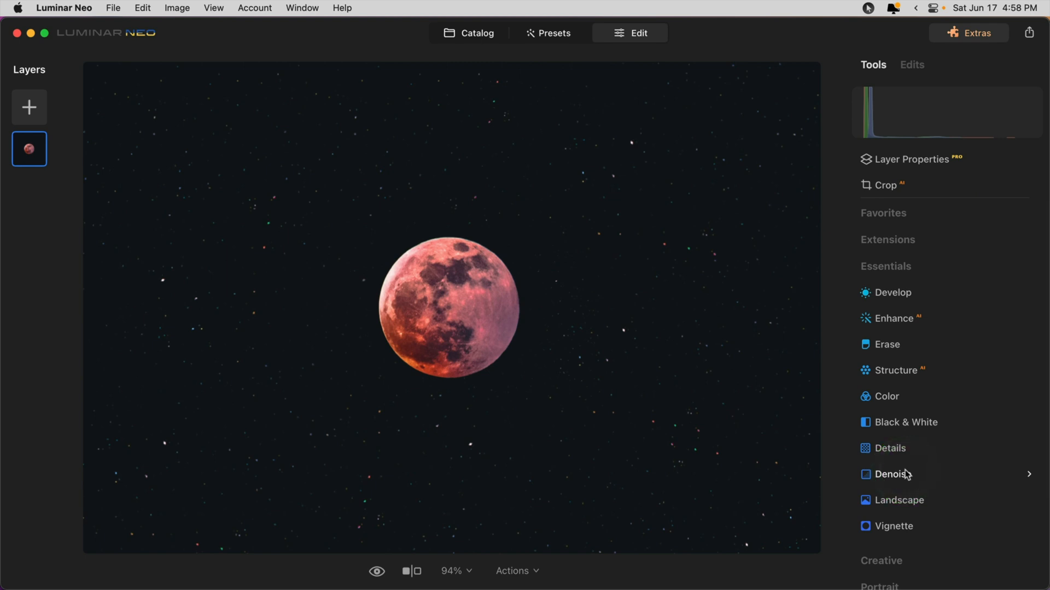
click(887, 345)
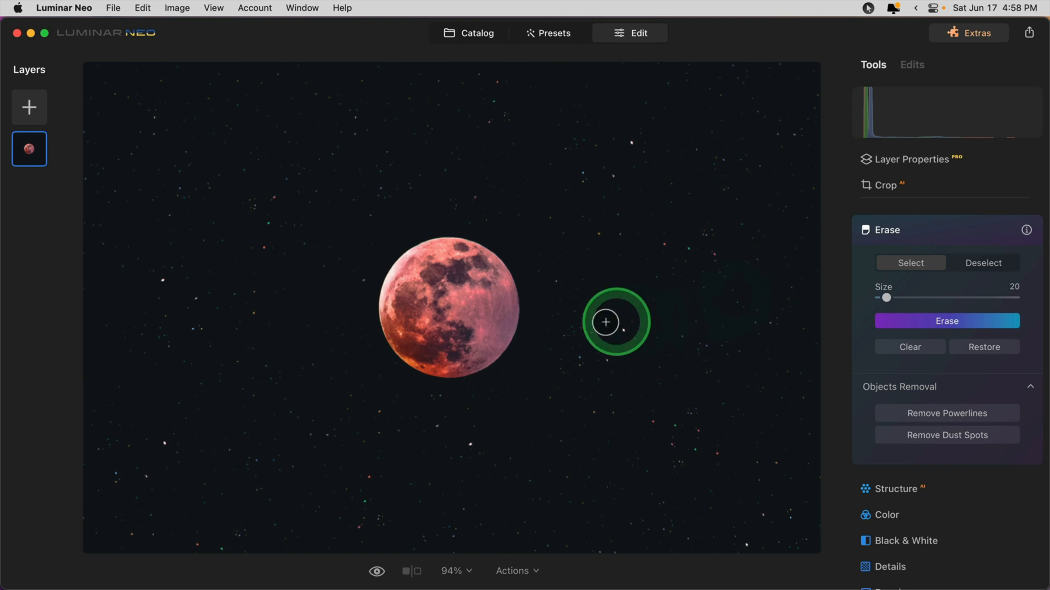
mouse_move(884, 297)
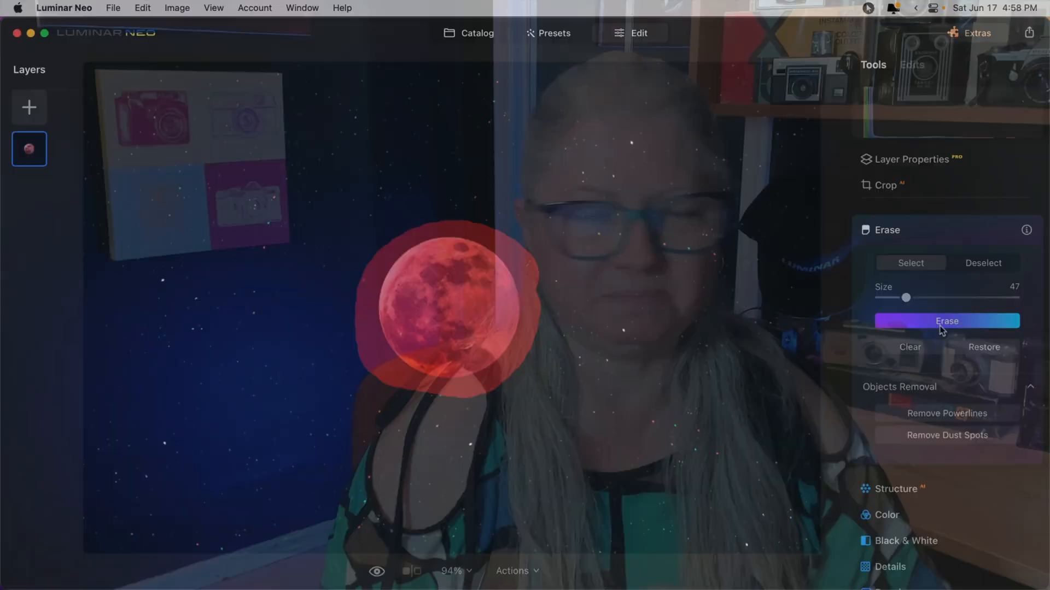
click(947, 322)
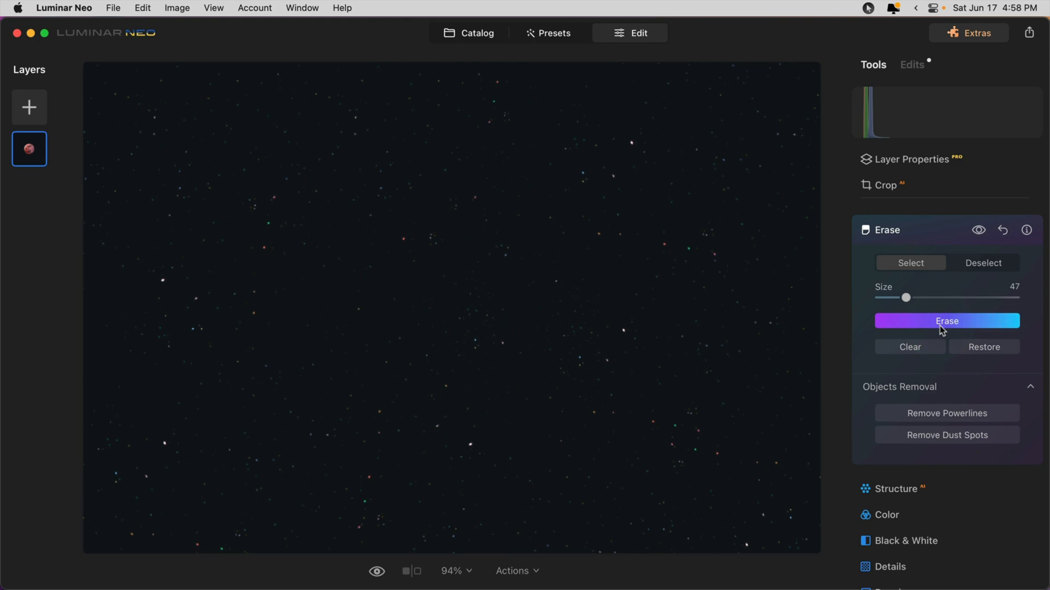
click(885, 222)
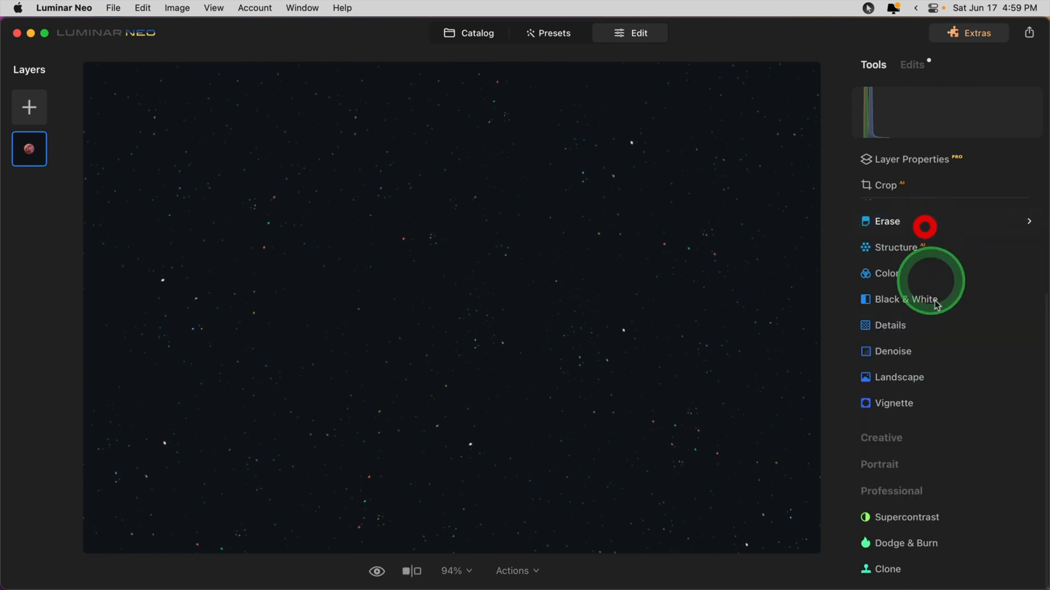
Undo the erase to bring the moon back, then start Clone and show its info tooltip
key(cmd+z)
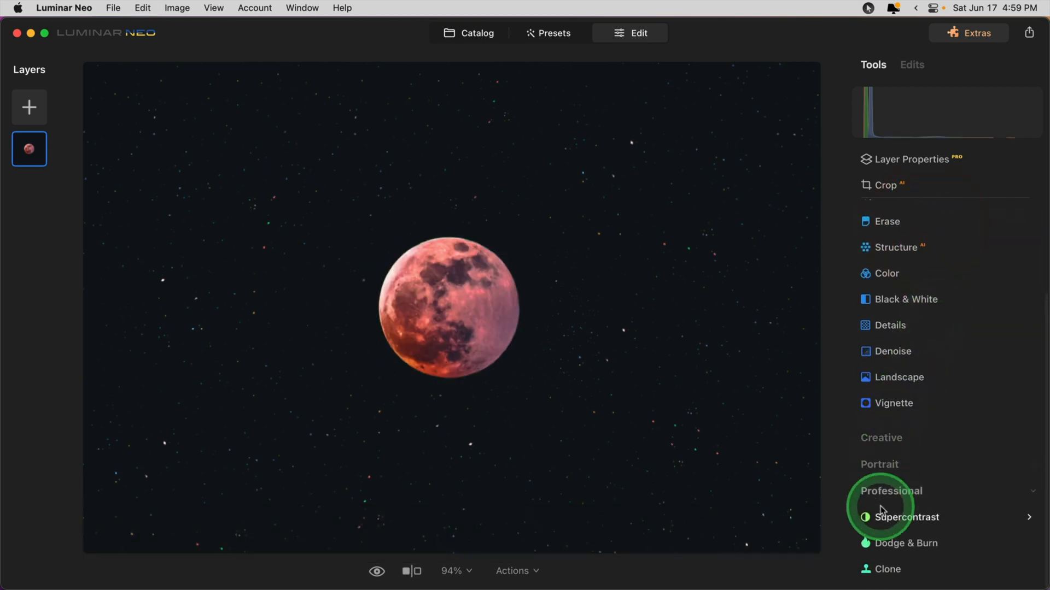
mouse_move(890, 491)
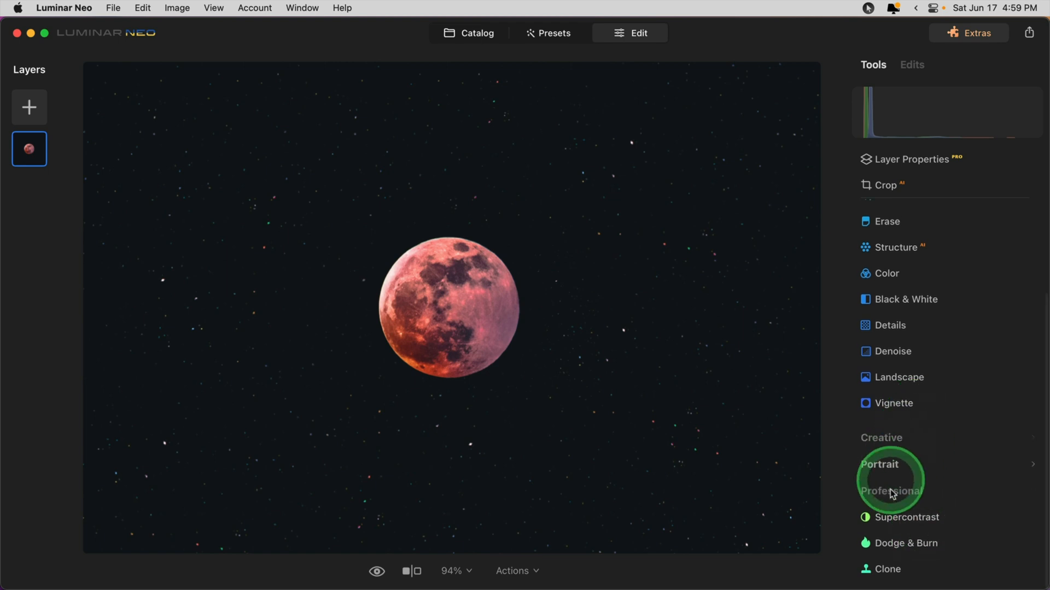
mouse_move(888, 570)
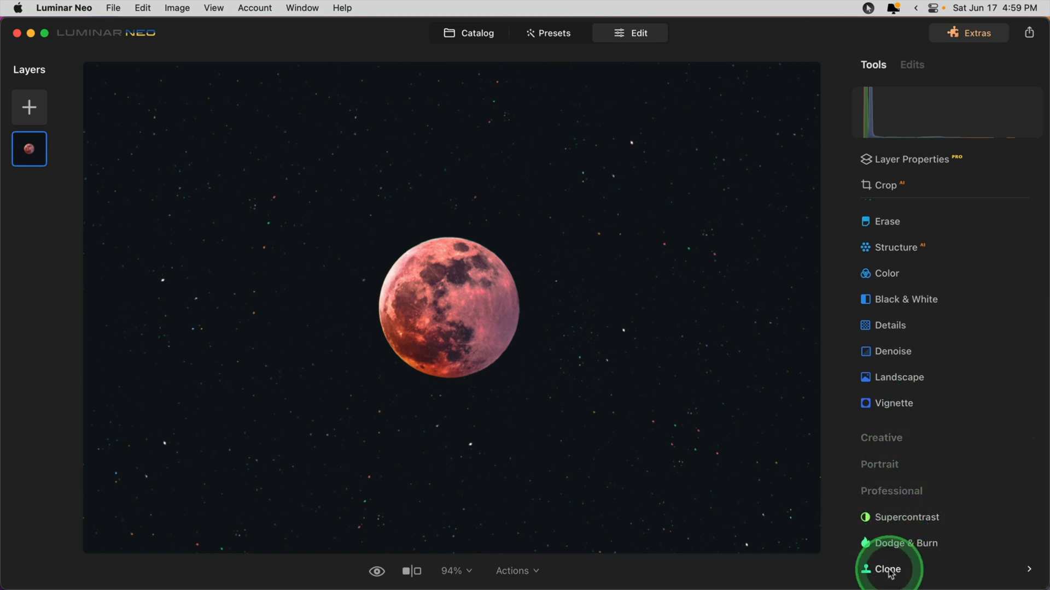
click(886, 568)
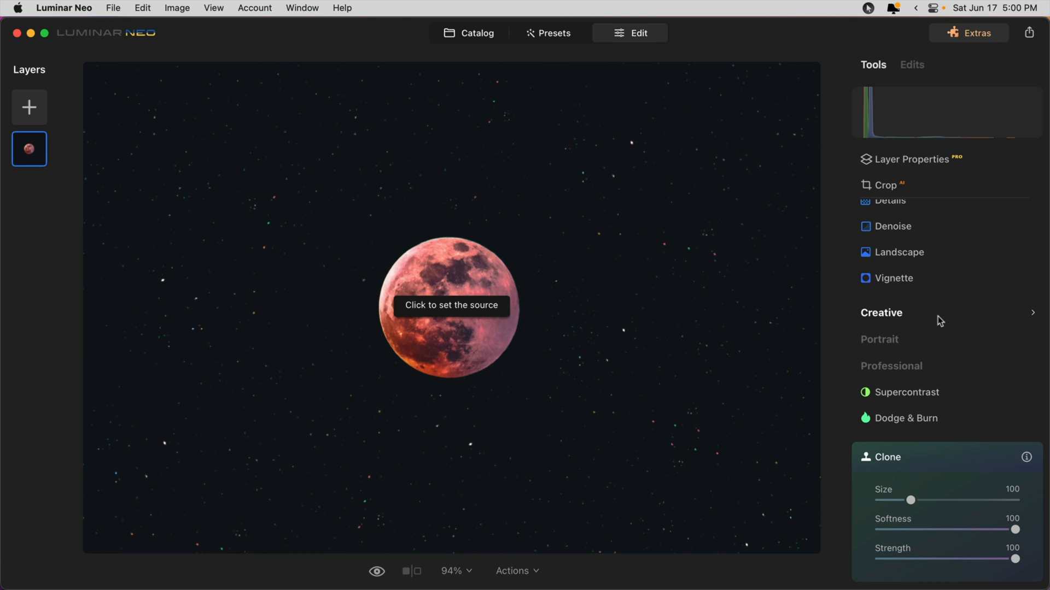
click(1026, 457)
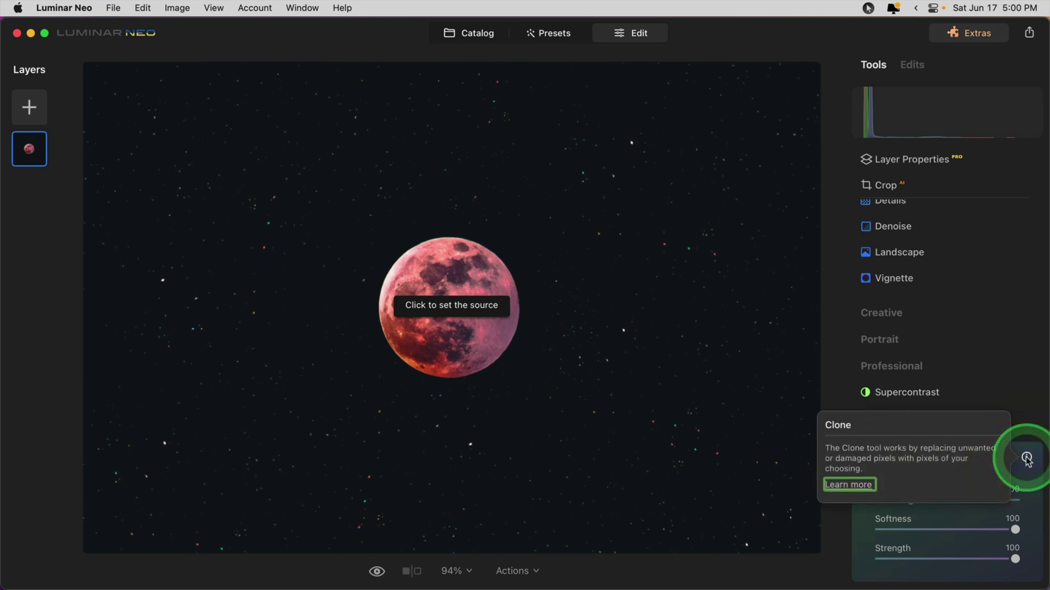
mouse_move(1027, 461)
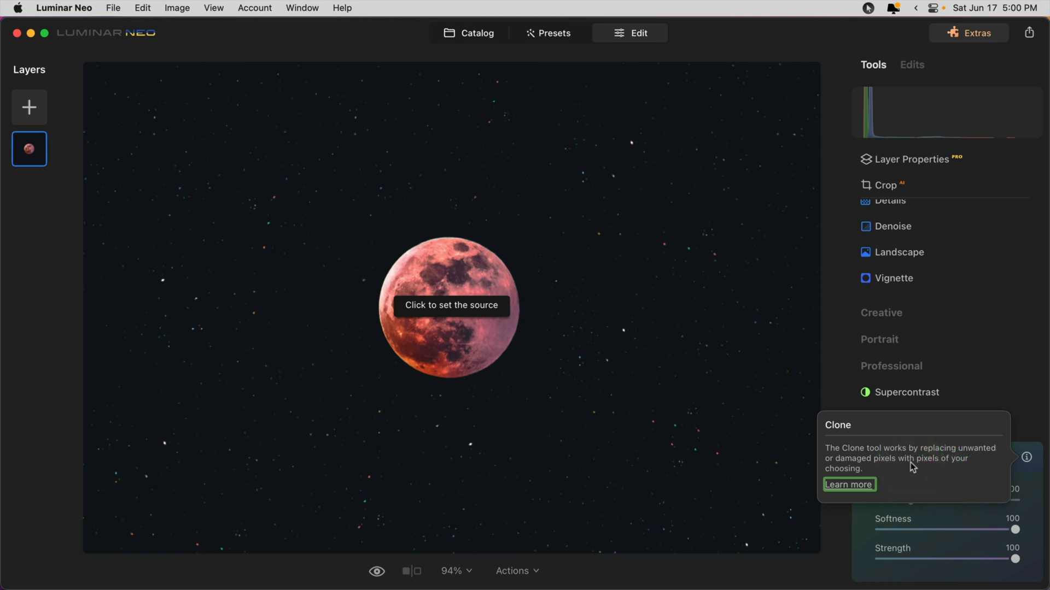
Enlarge the clone brush to size 230 with softness 32, strength staying at 100
click(849, 485)
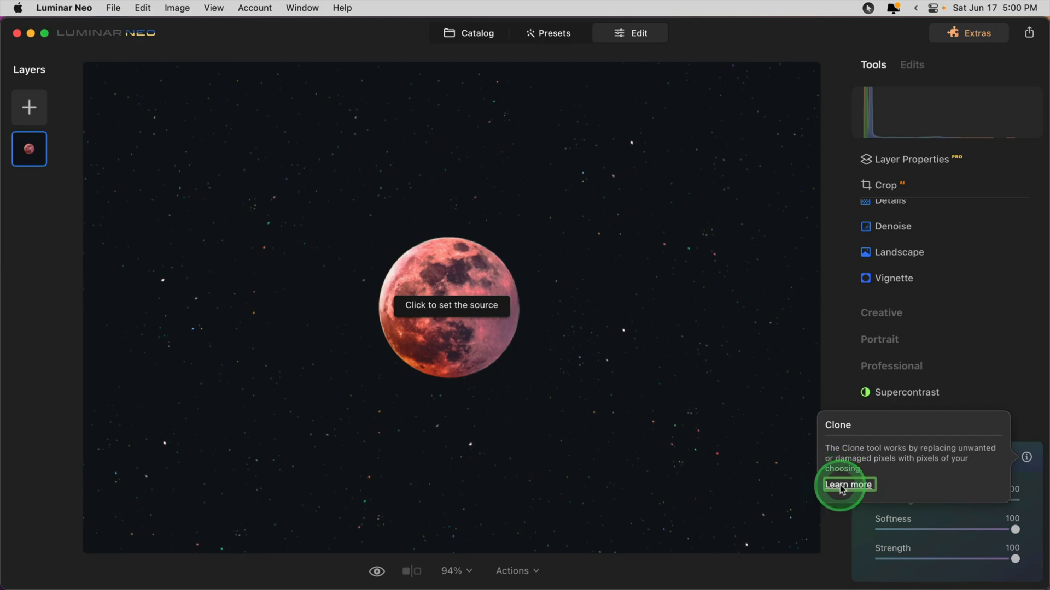
click(847, 484)
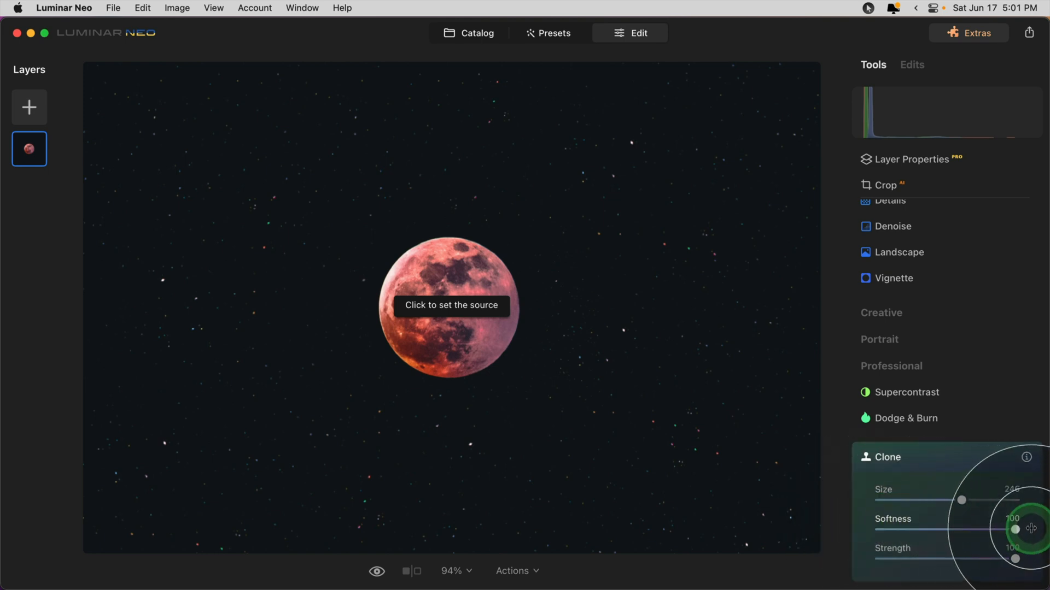
mouse_move(1016, 556)
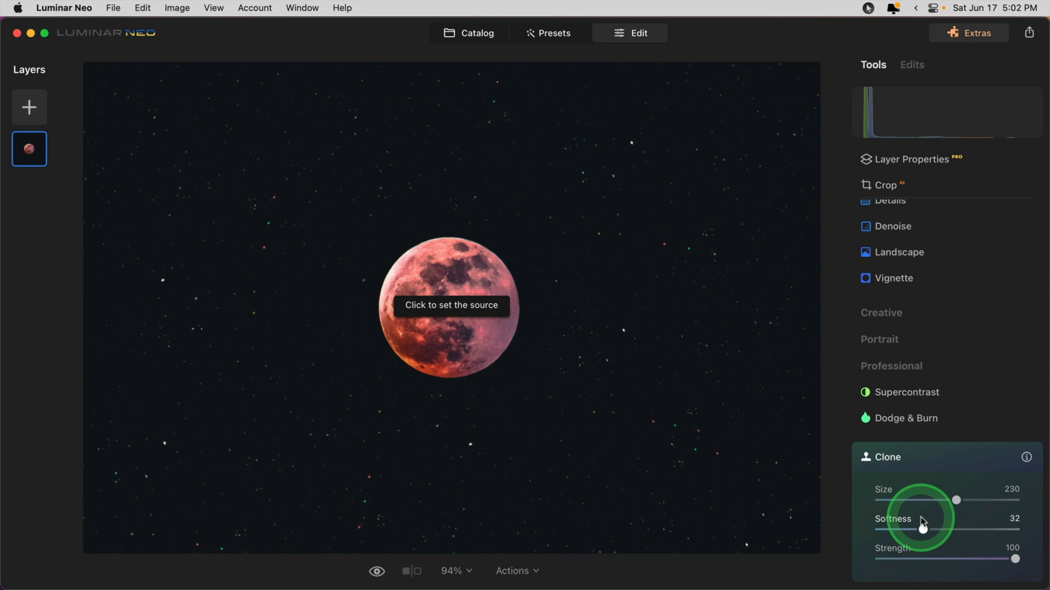
mouse_move(475, 379)
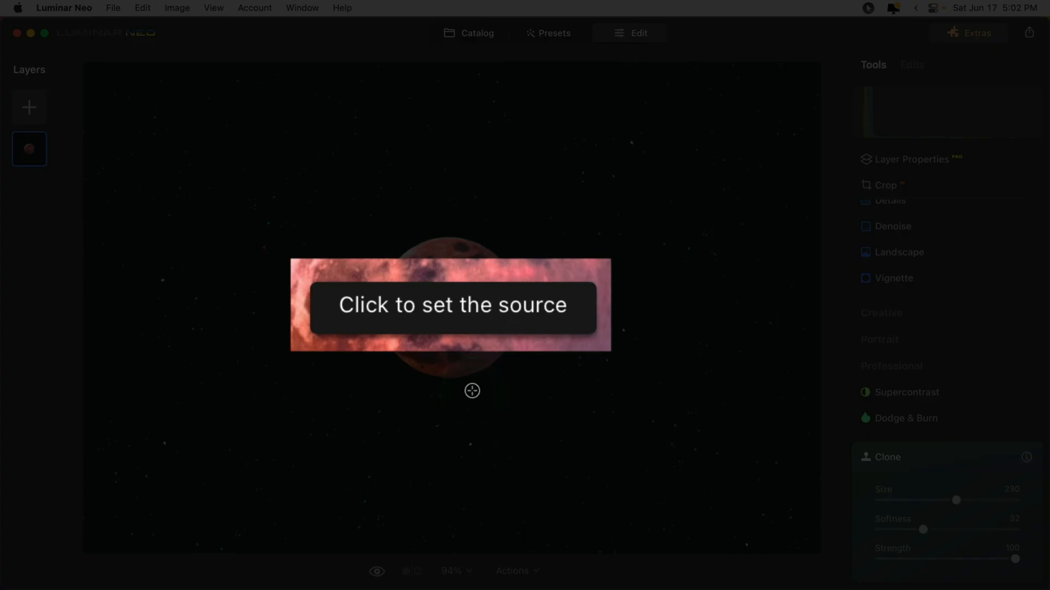
mouse_move(441, 316)
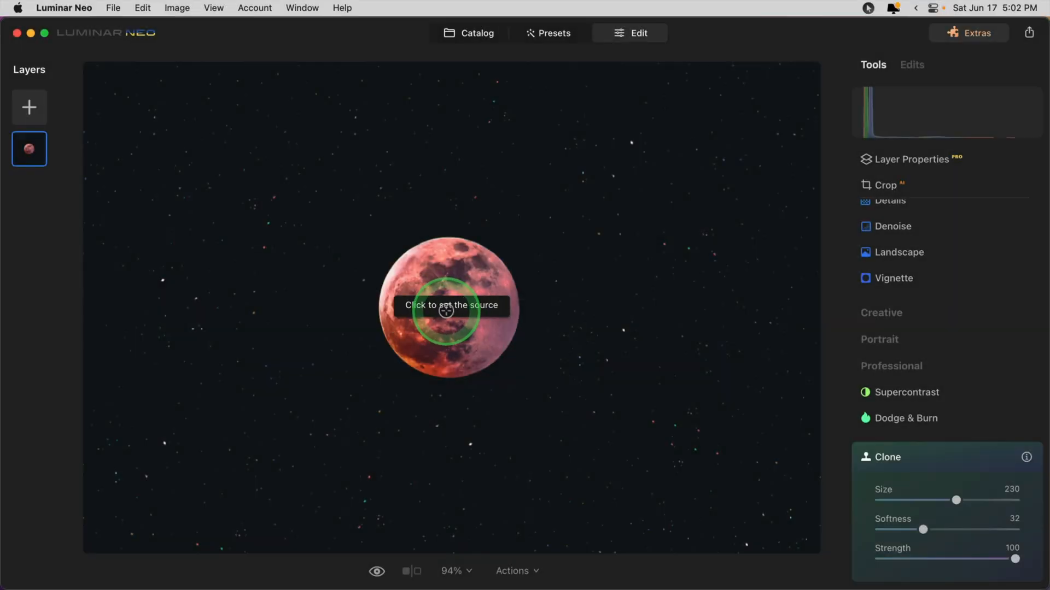
Set the moon as clone source and stamp extra moon copies across the sky
click(446, 310)
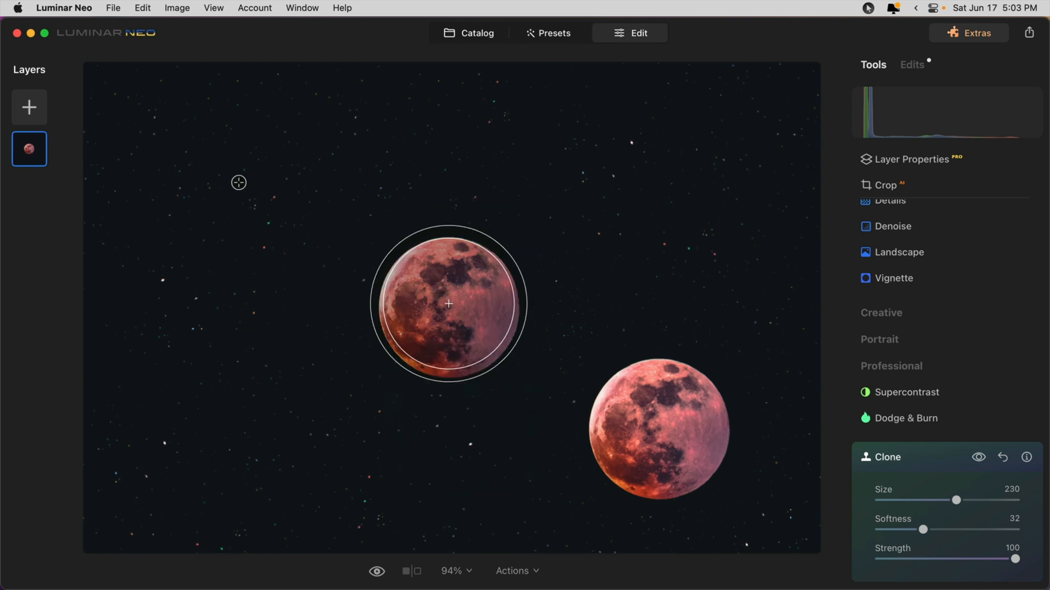
click(449, 305)
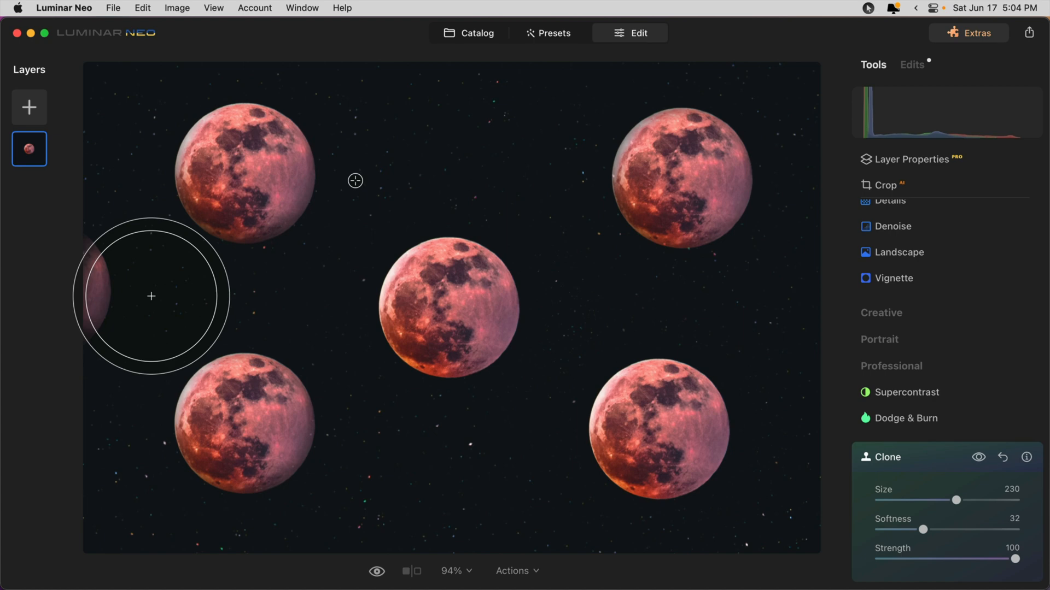
Reset the Clone tool to discard the copies, lower strength to 30, and resample the moon centre
click(1003, 457)
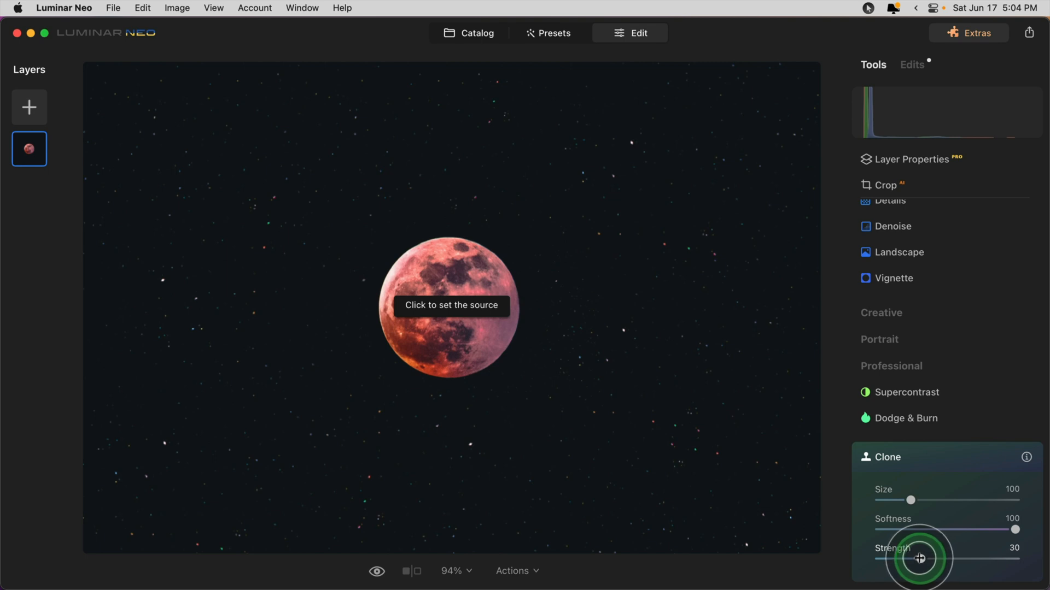
mouse_move(447, 309)
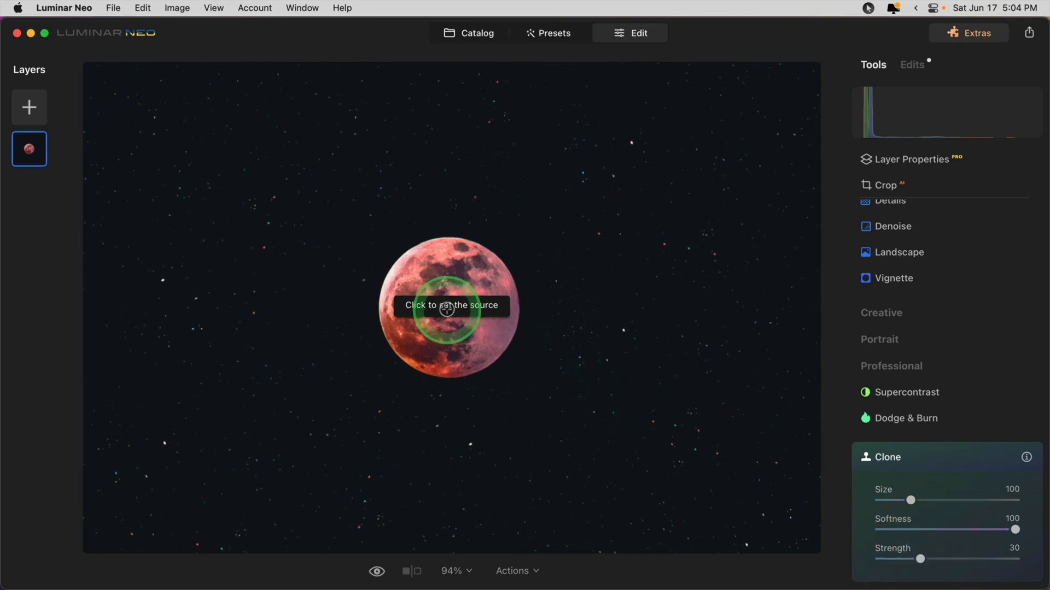
click(448, 309)
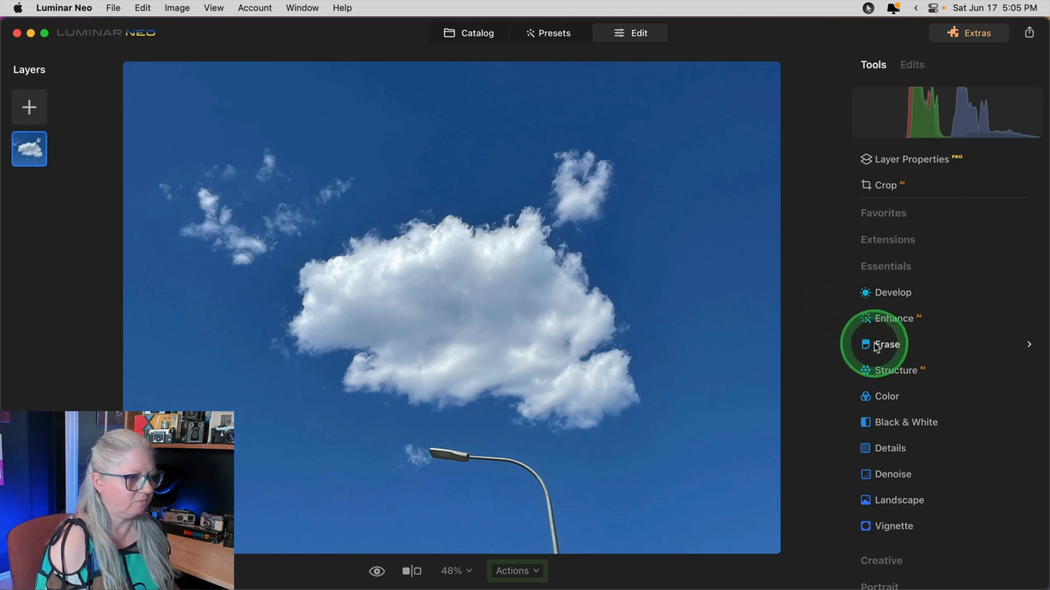
Zoom to 100%, paint over the streetlamp head with Erase and remove it
click(888, 344)
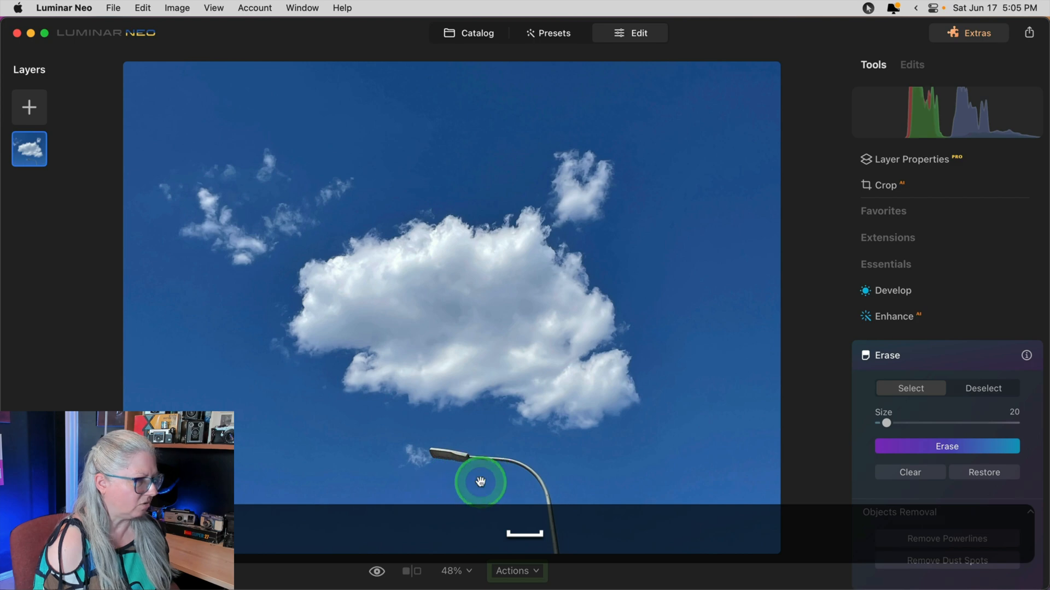
click(455, 571)
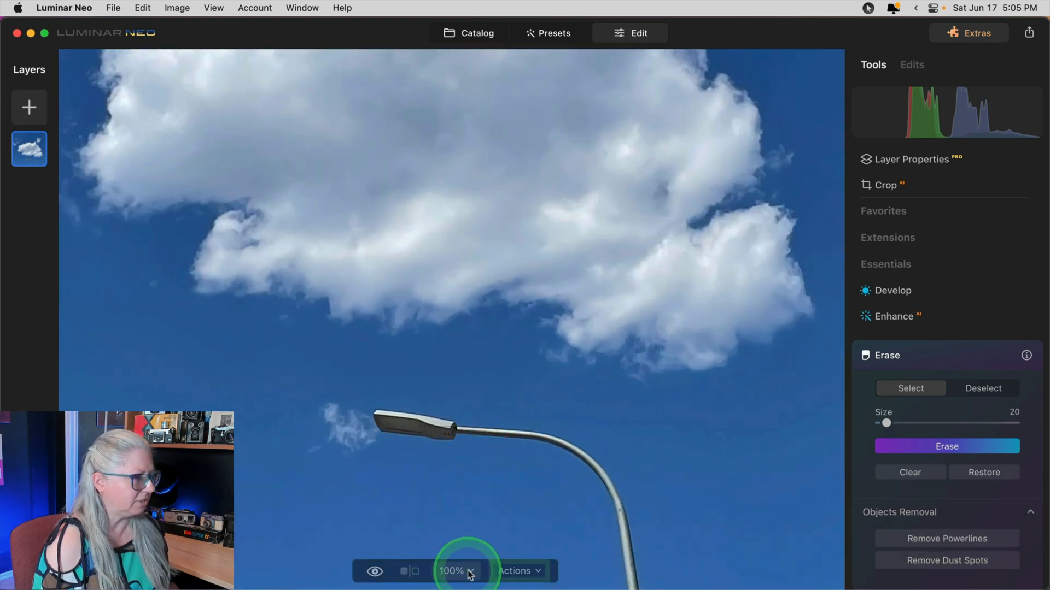
click(454, 571)
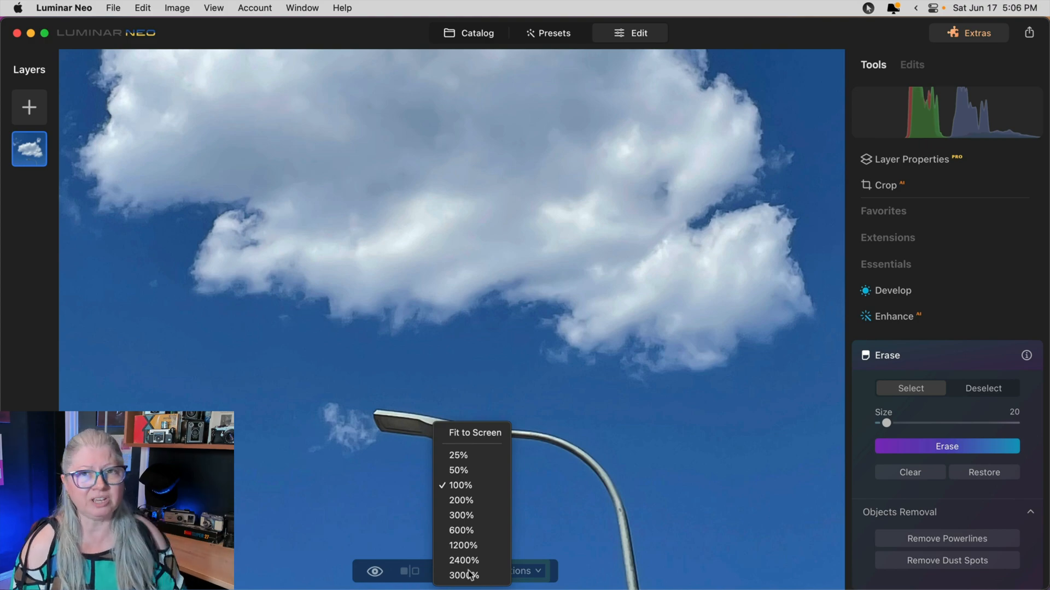
click(460, 485)
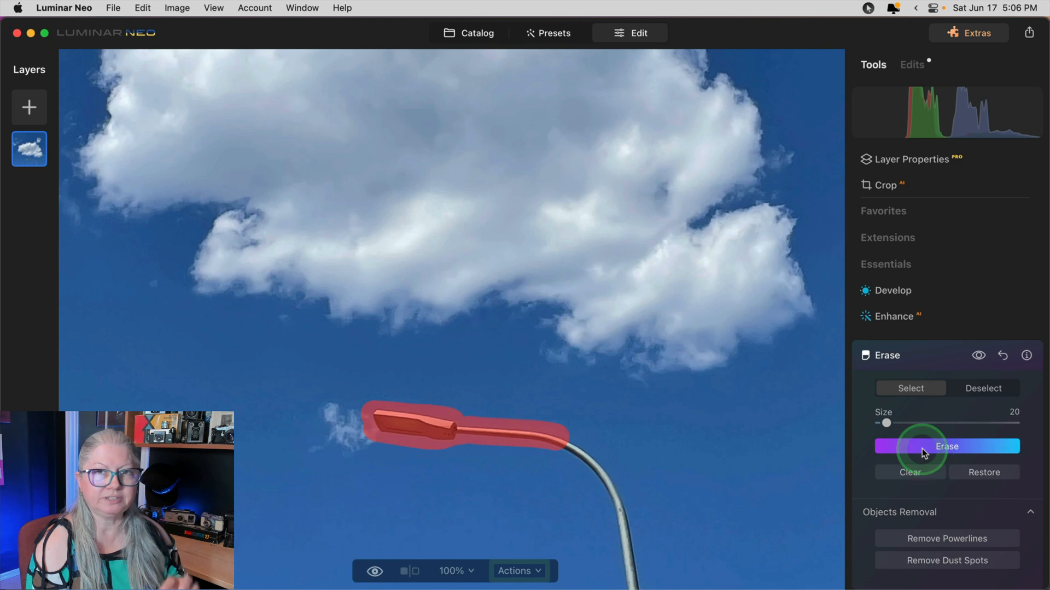
click(946, 446)
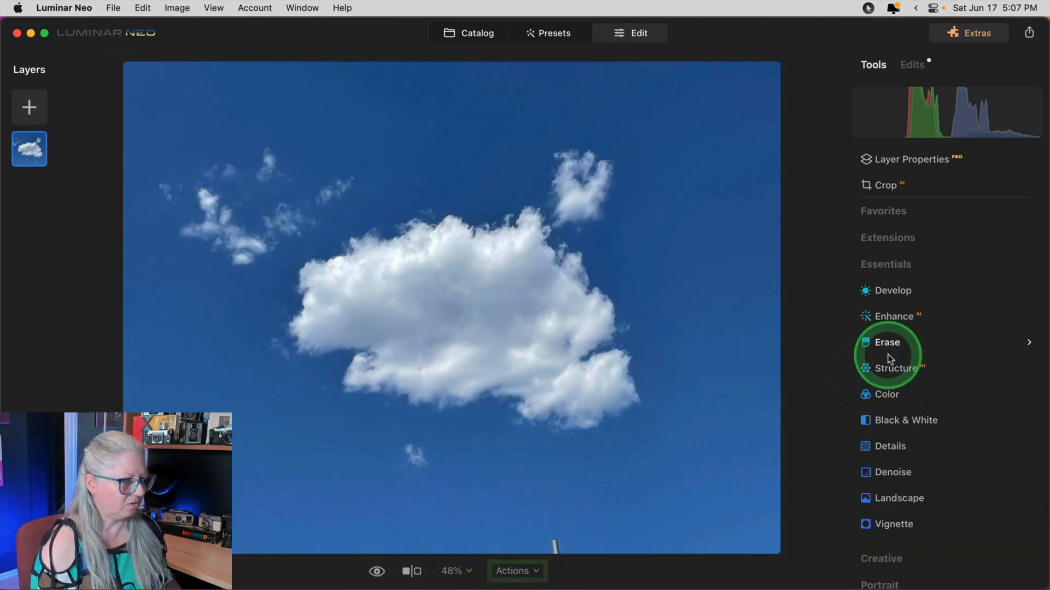
Brush over the leftover pole stub at the bottom edge and erase it
click(887, 342)
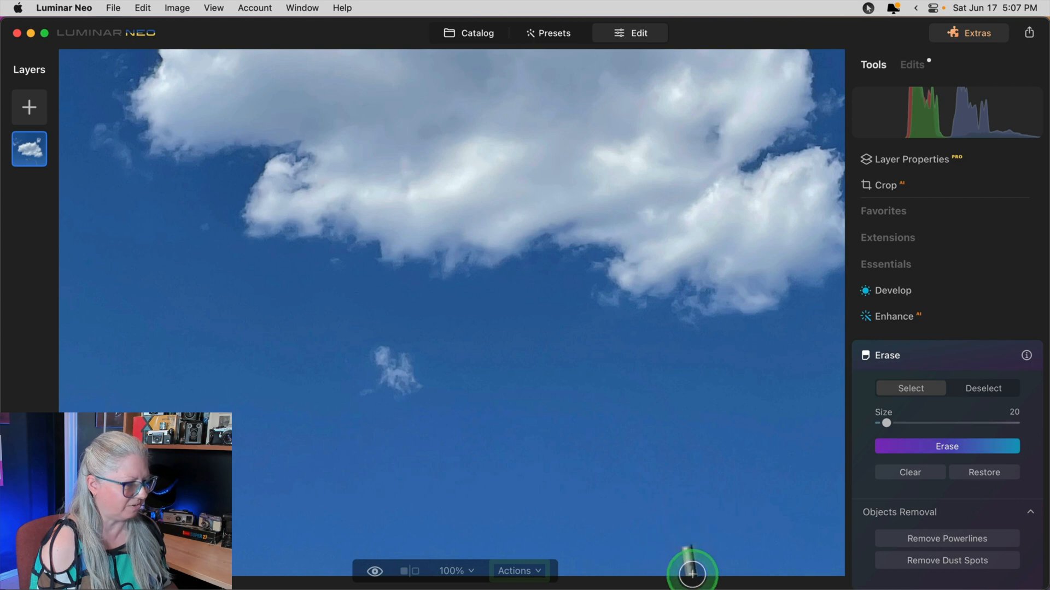
click(947, 446)
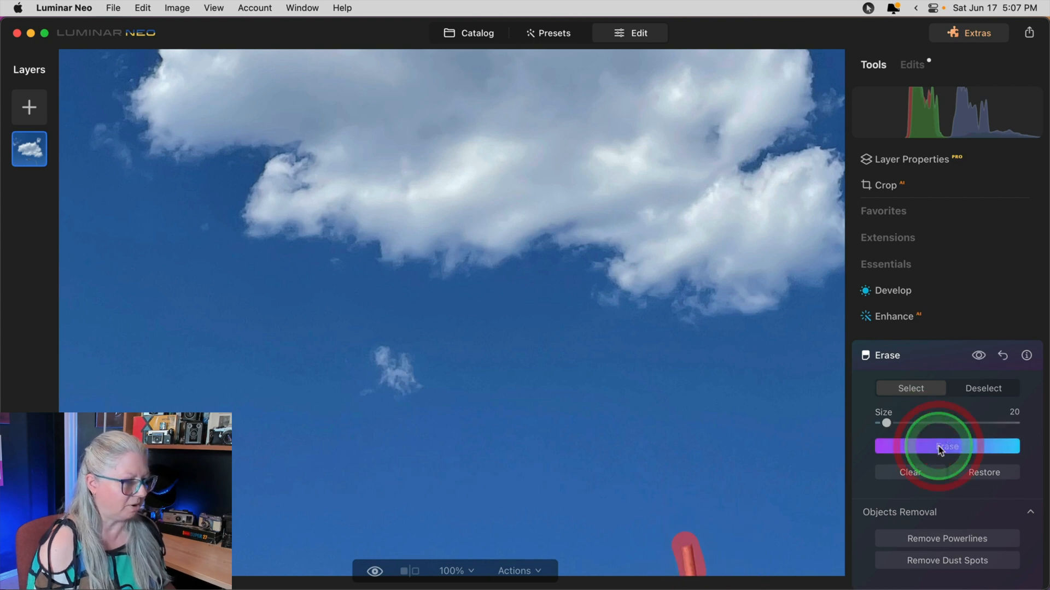
click(886, 356)
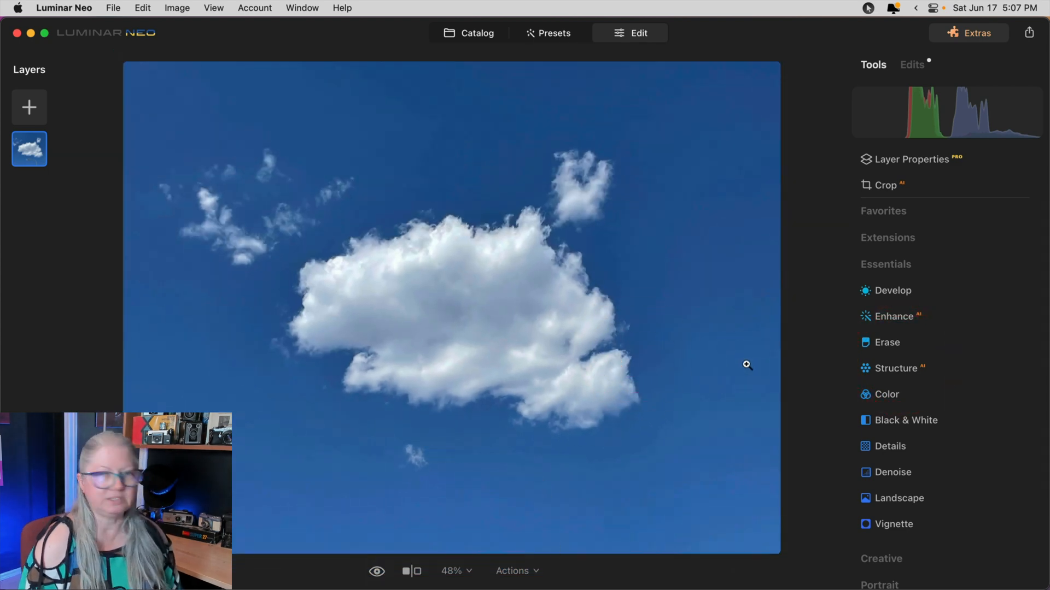
mouse_move(900, 346)
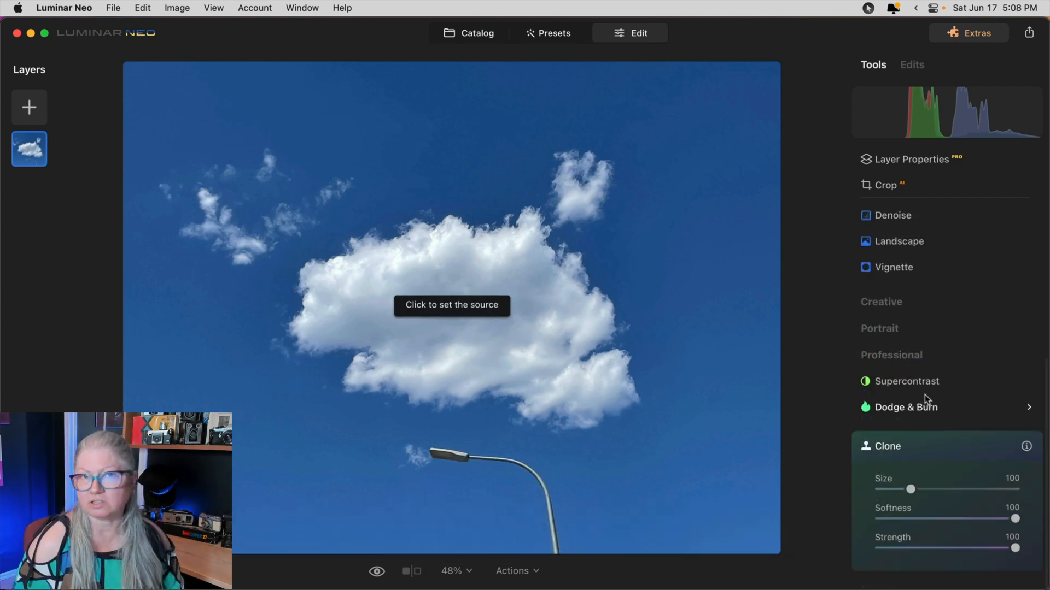
Zoom in, sample sky right of the pole as clone source, and paint sky over the upright pole
click(509, 499)
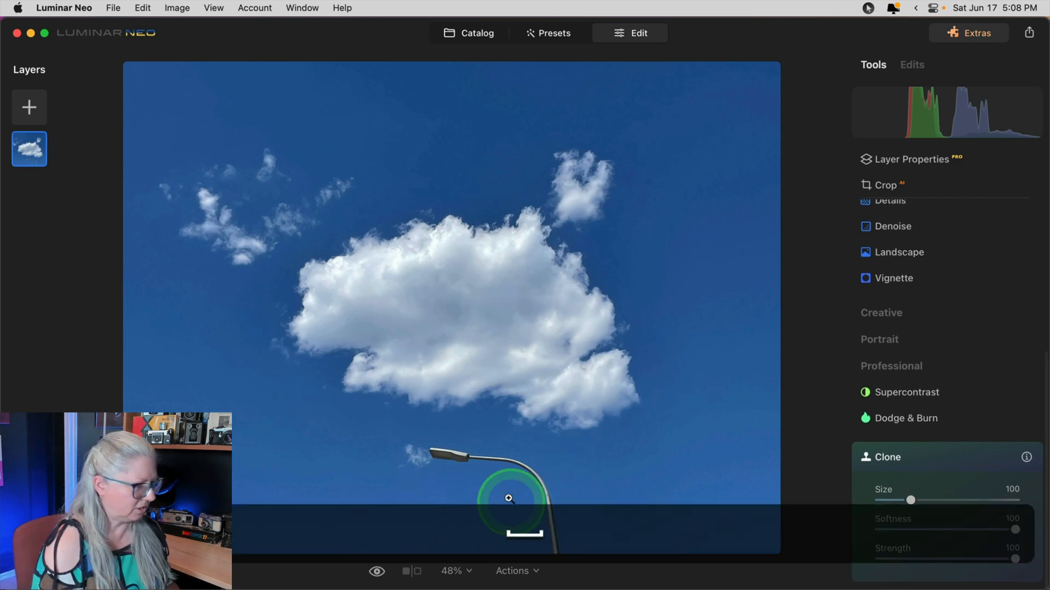
click(452, 570)
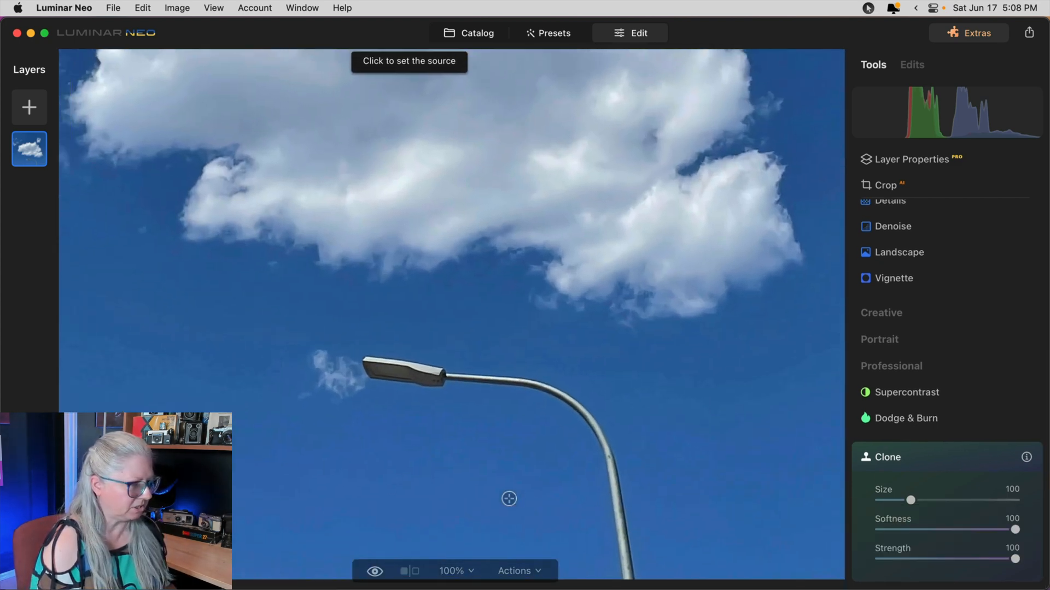
mouse_move(577, 408)
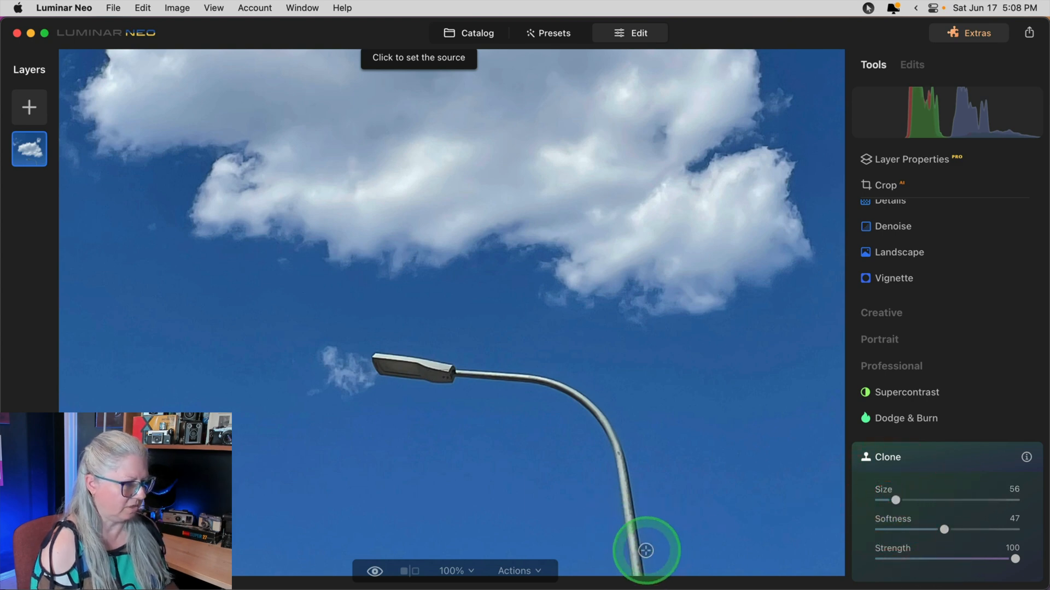
mouse_move(725, 554)
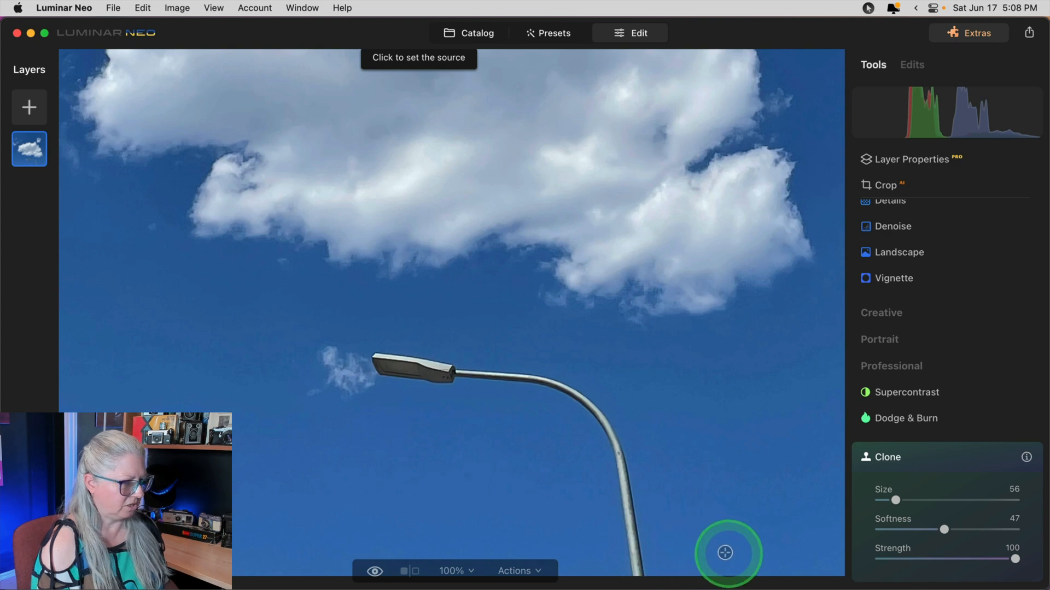
mouse_move(734, 544)
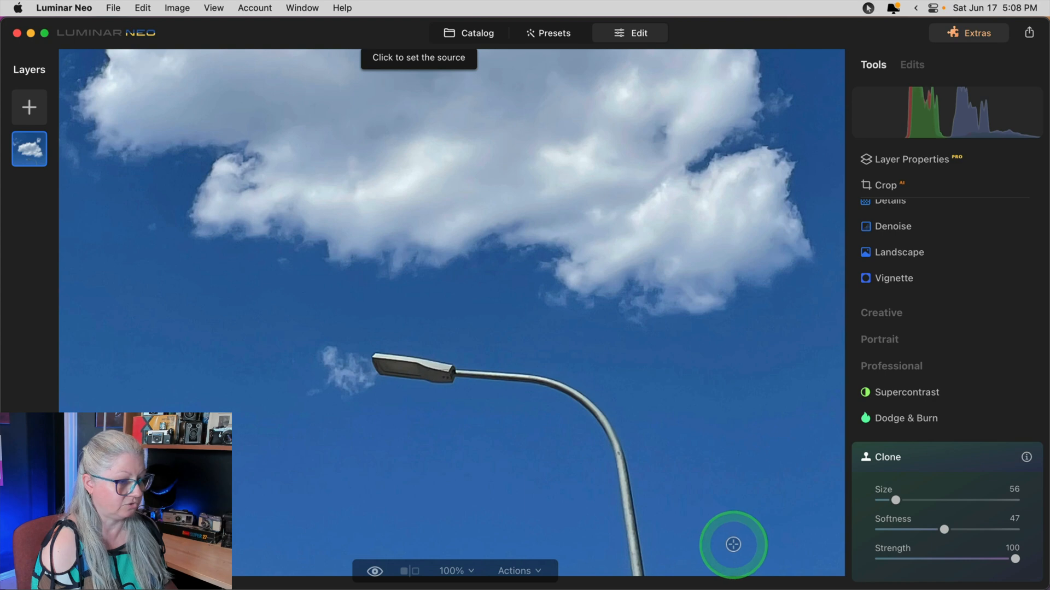
click(732, 545)
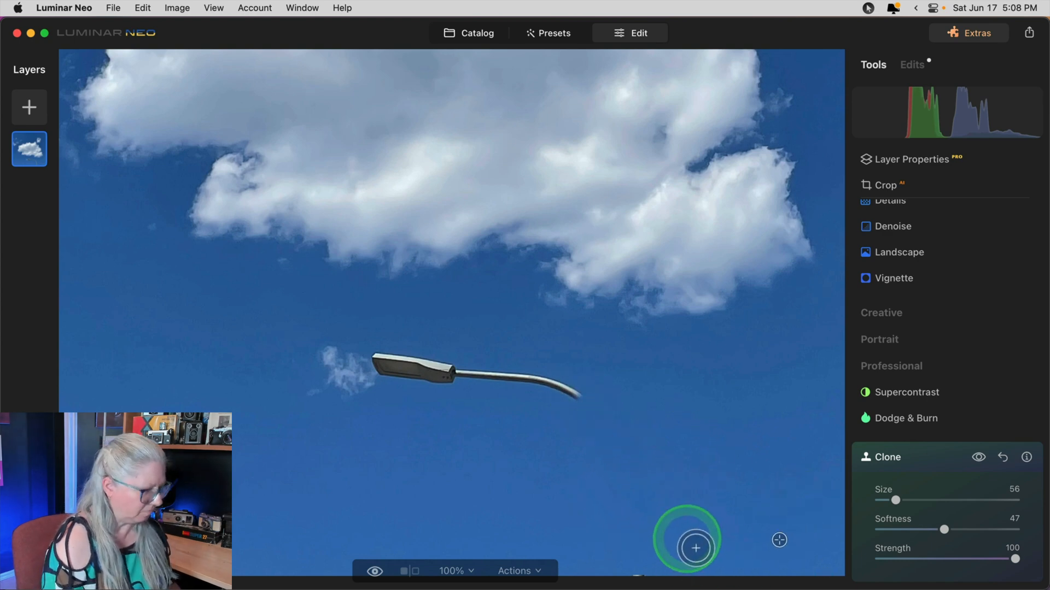
click(455, 570)
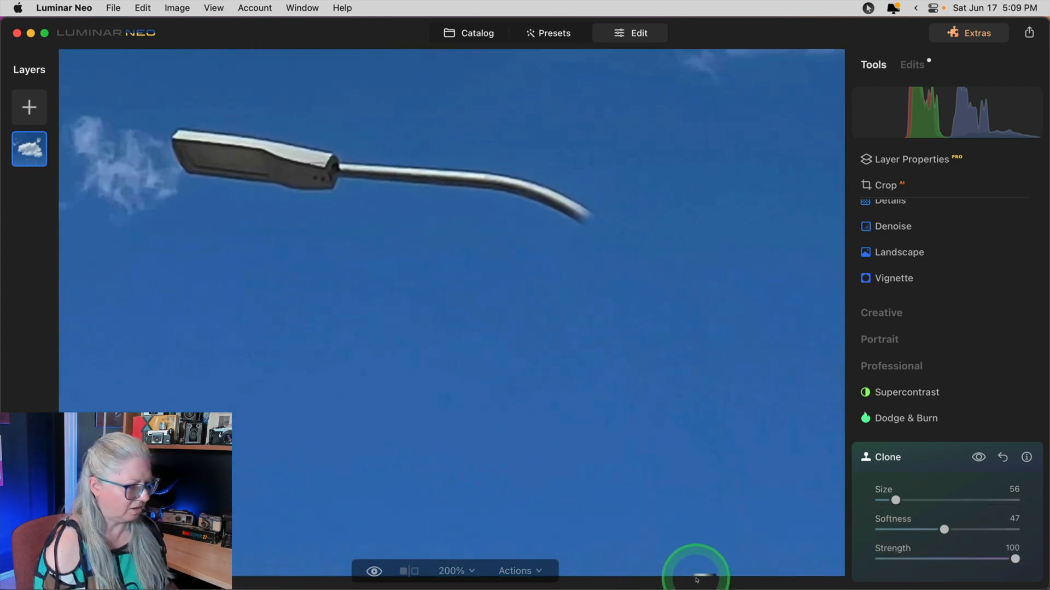
mouse_move(735, 529)
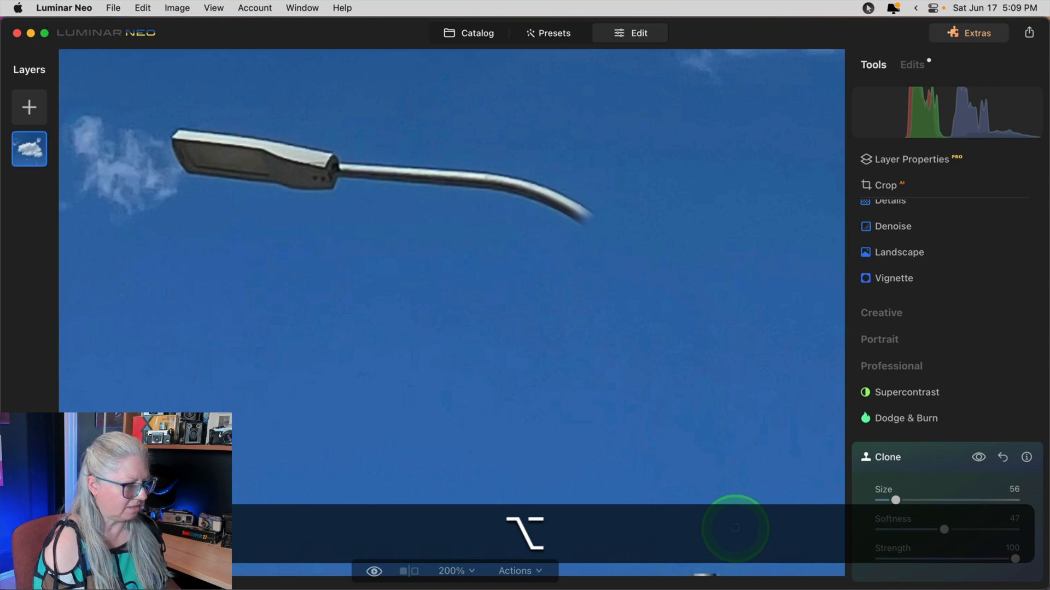
mouse_move(702, 527)
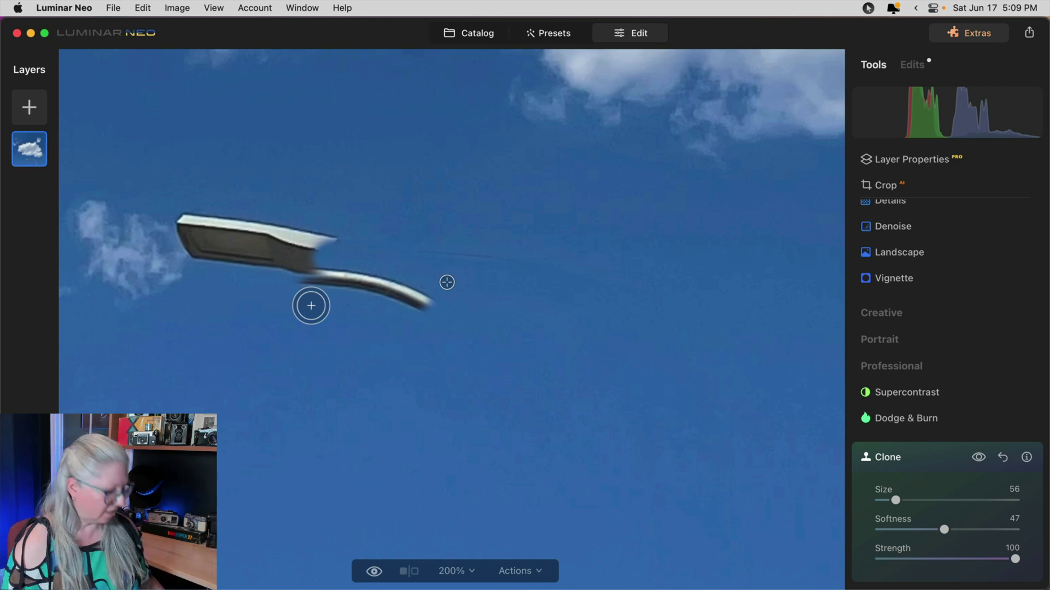
key(cmd+z)
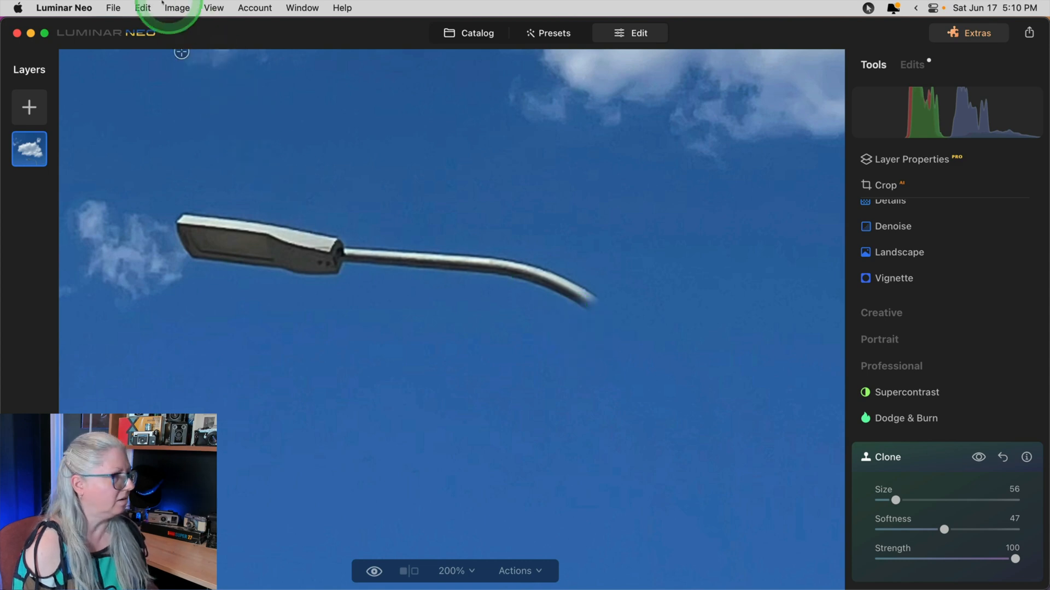
Sample nearby sky as clone source and cover the lamp head and arm with it
click(142, 8)
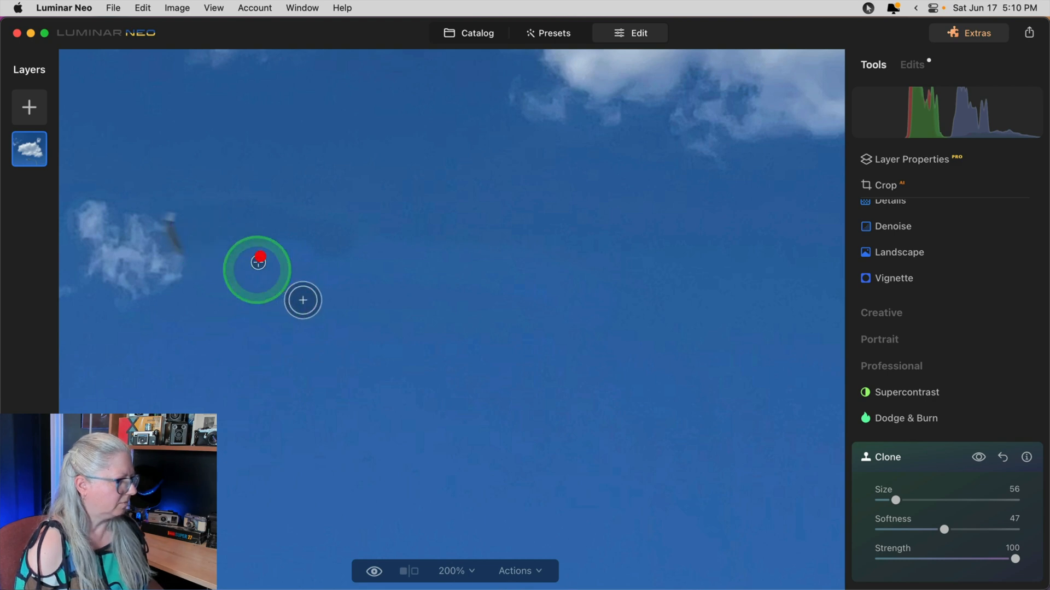
key(cmd+z)
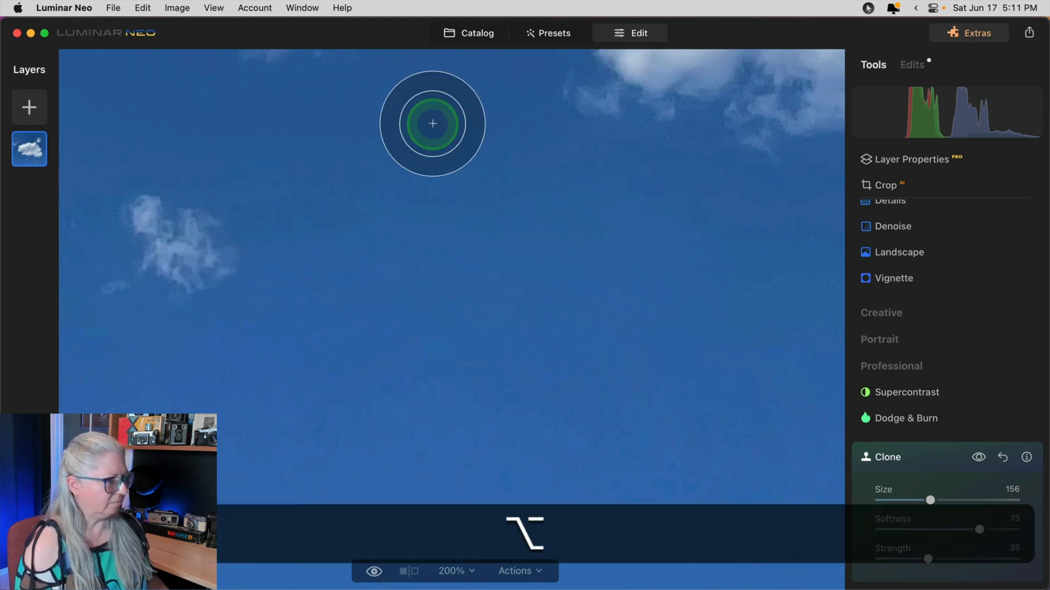
mouse_move(655, 298)
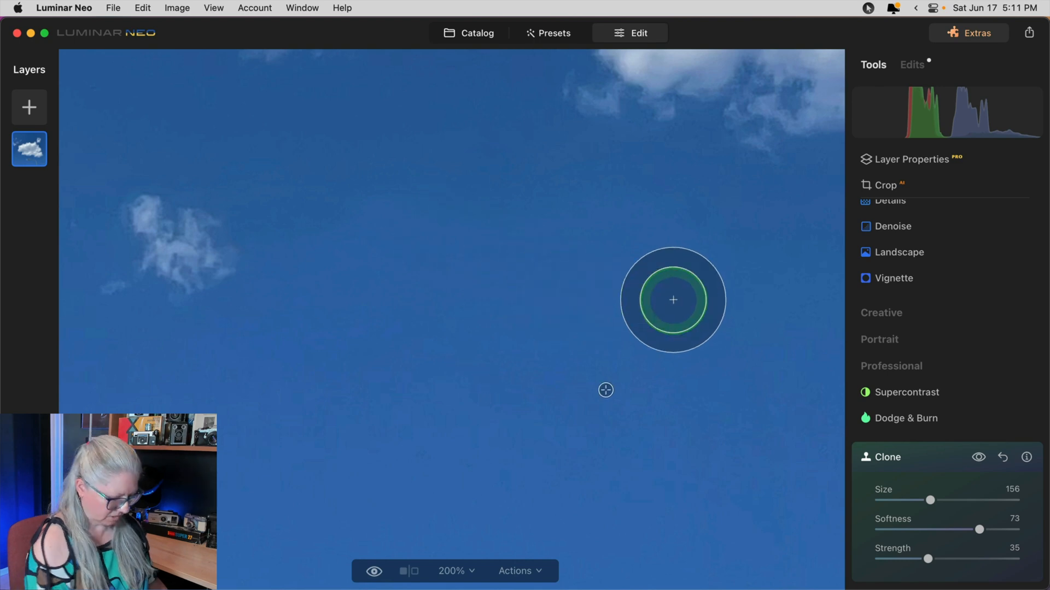
Blend the patched sky with a size 156, softness 73, strength 35 clone brush
click(456, 570)
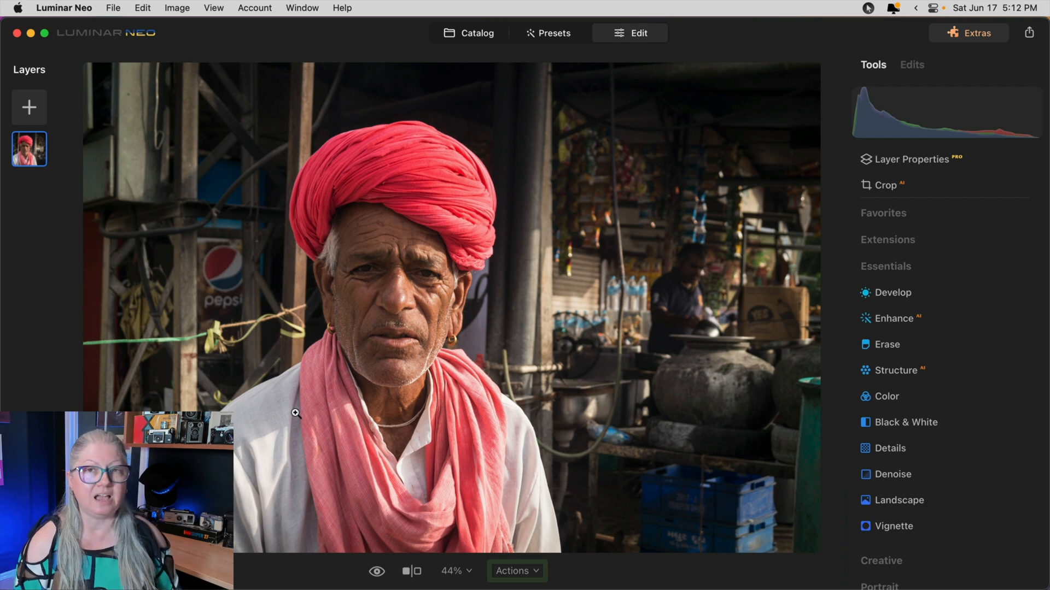
Select the red turban portrait, magnify its background and bring up the Erase tool
click(91, 342)
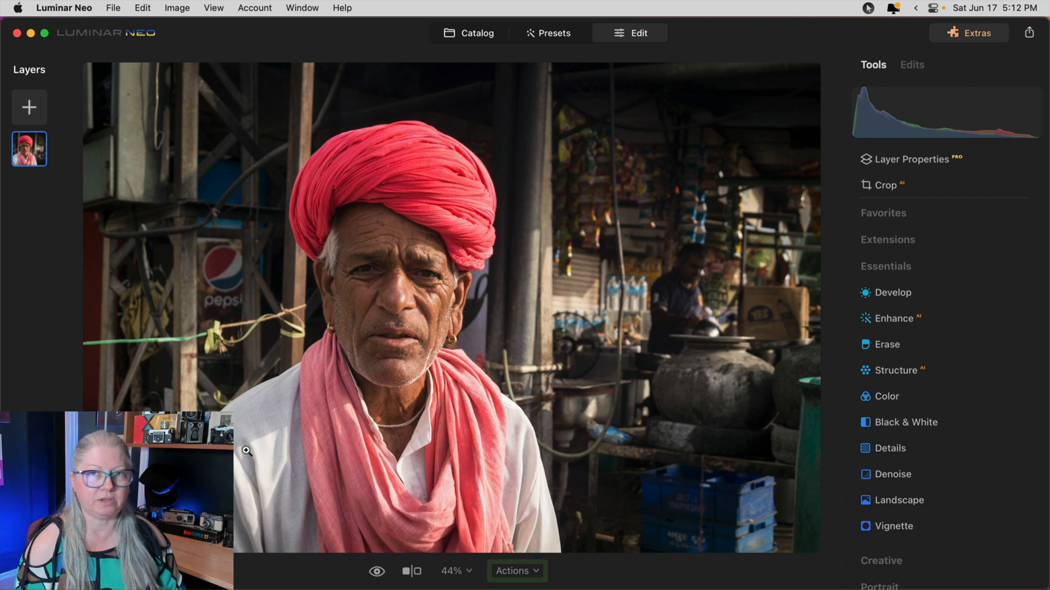
click(712, 389)
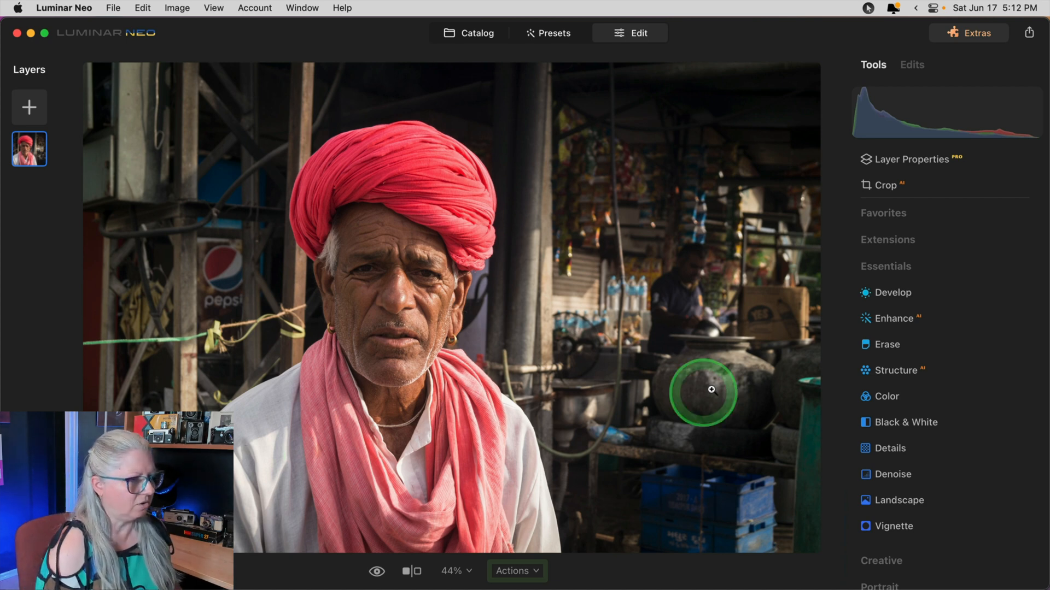
click(887, 345)
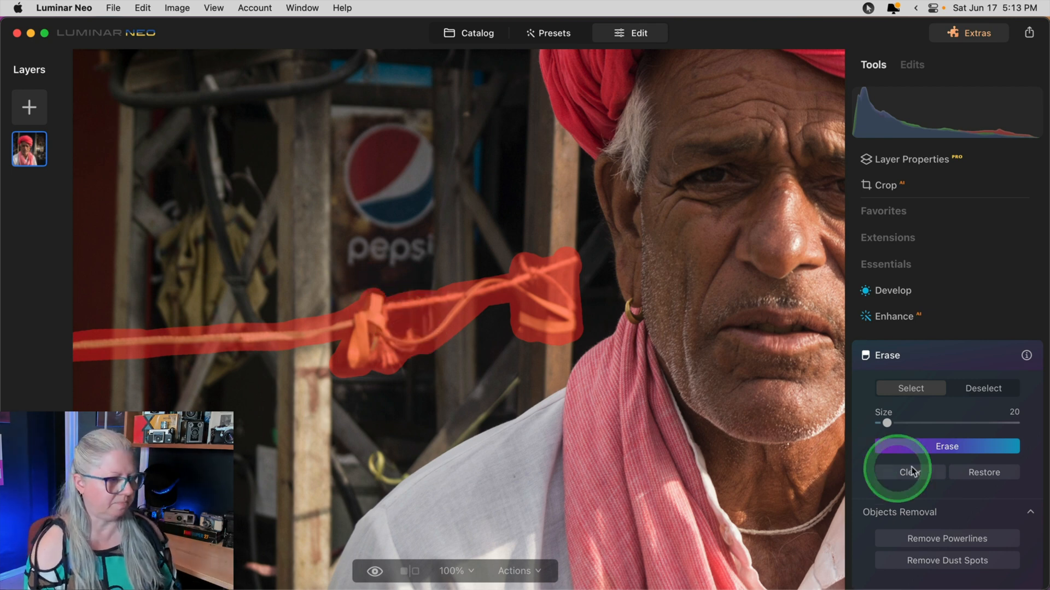
Erase the marked green rope from the market background behind the man
click(947, 446)
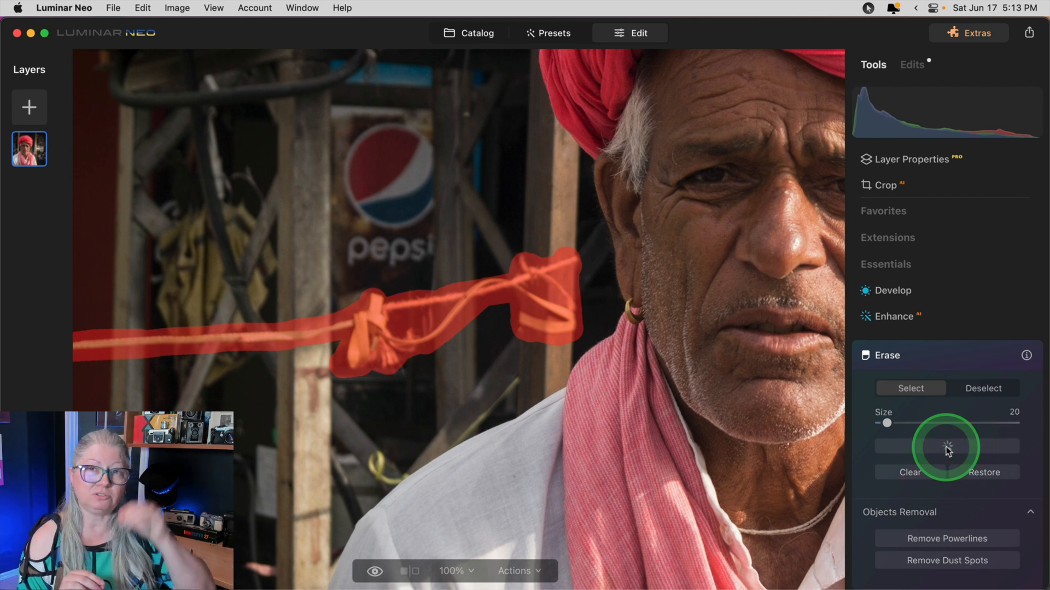
click(946, 446)
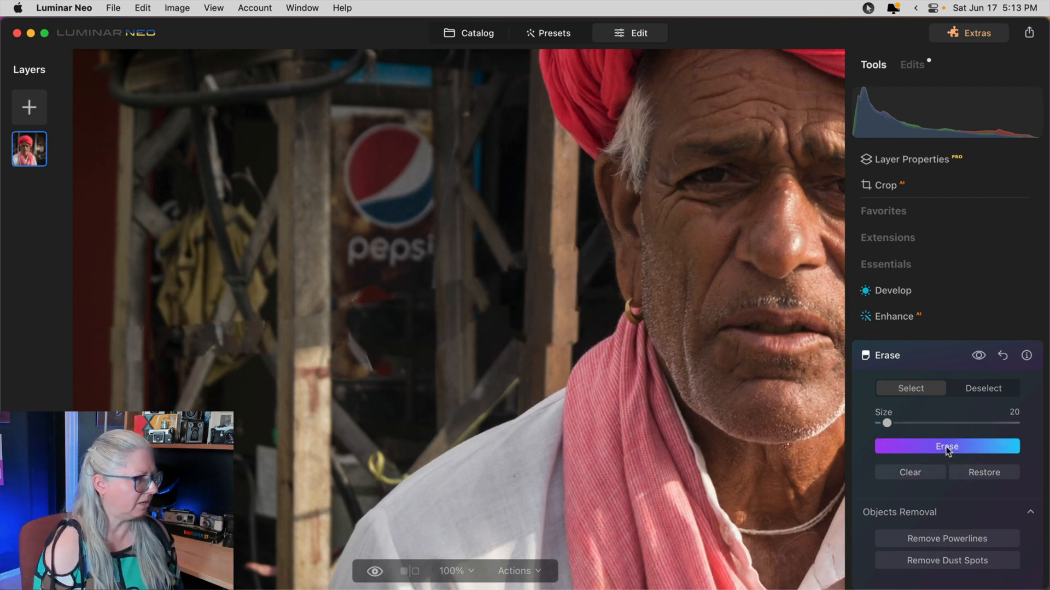
Brush a red removal mask over the rope running behind the man
click(946, 446)
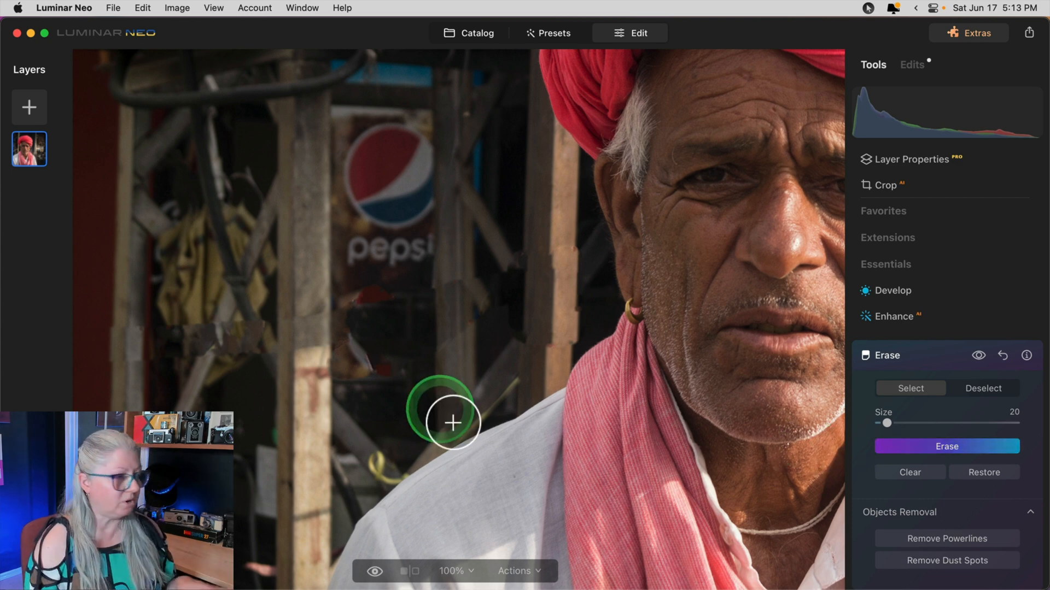
mouse_move(444, 435)
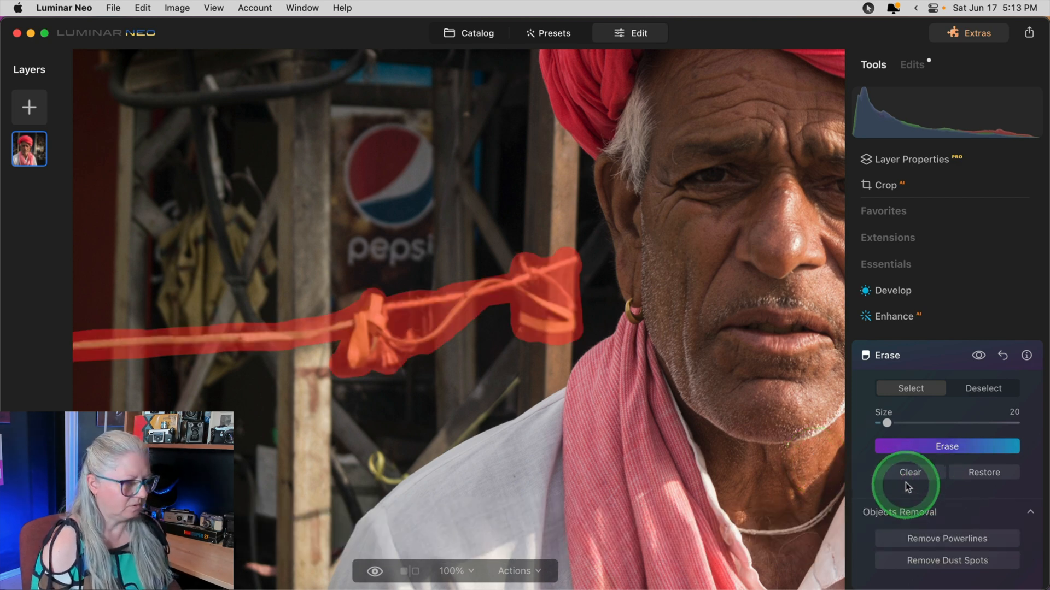
Erase the marked rope pieces from the background behind the man
click(909, 473)
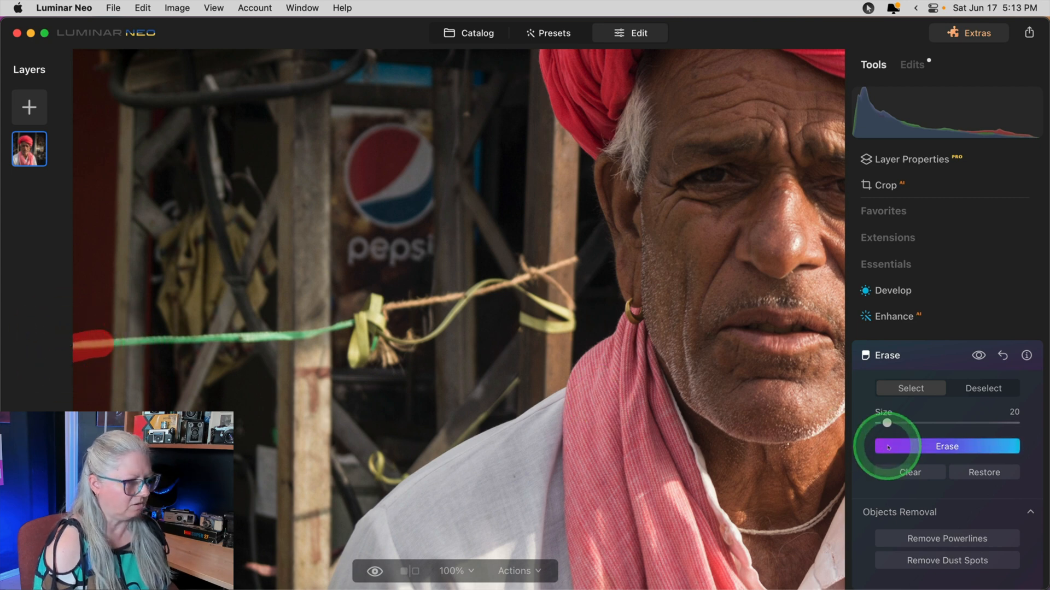
mouse_move(120, 346)
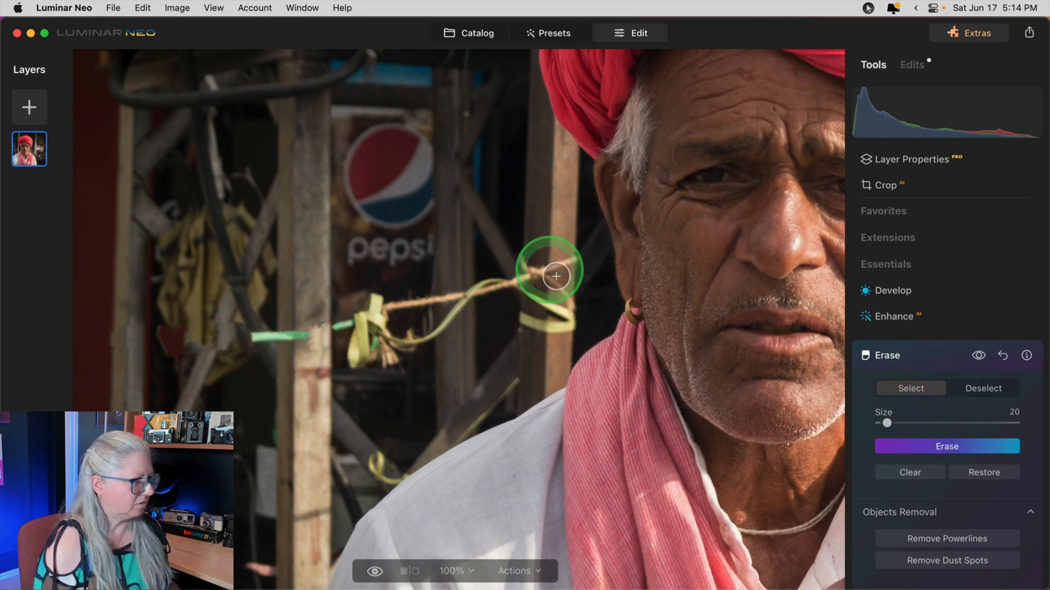
mouse_move(467, 320)
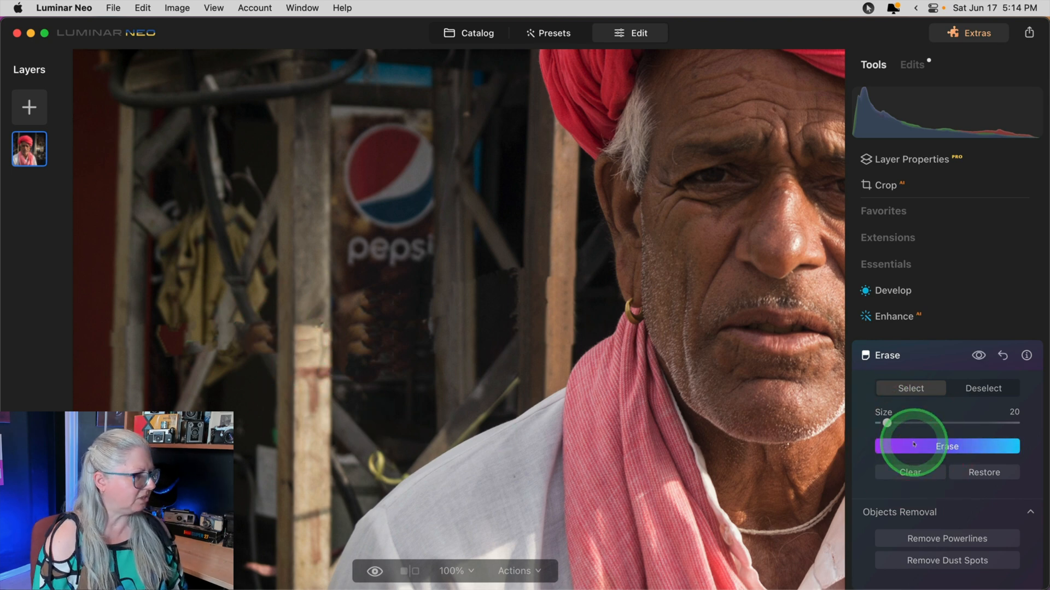
Zoom to 200% on the erased area beside the Pepsi sign
key(cmd+=)
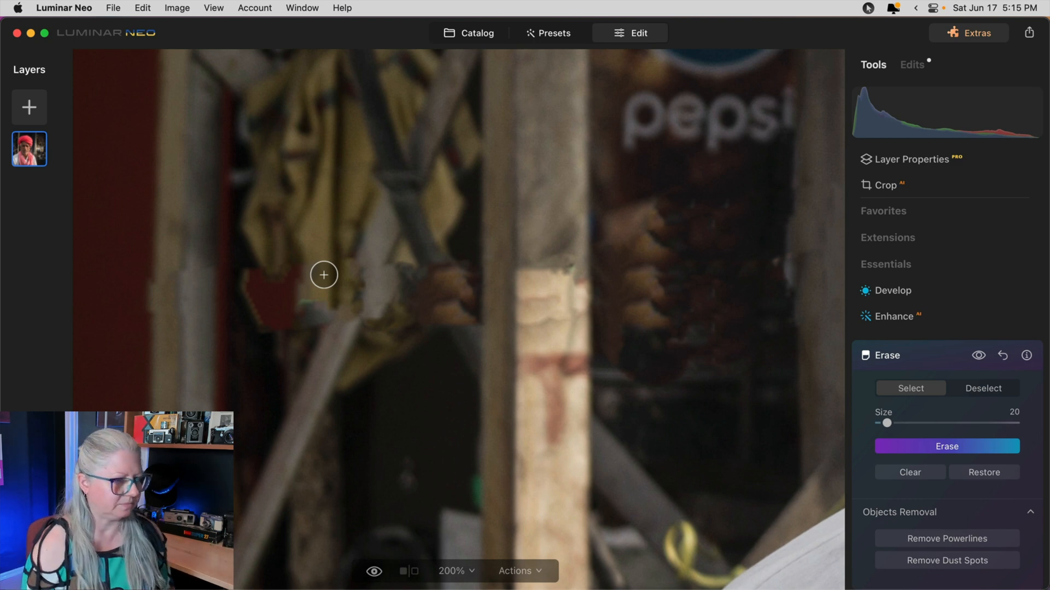
Switch to the Clone tool from the Professional tools
click(885, 356)
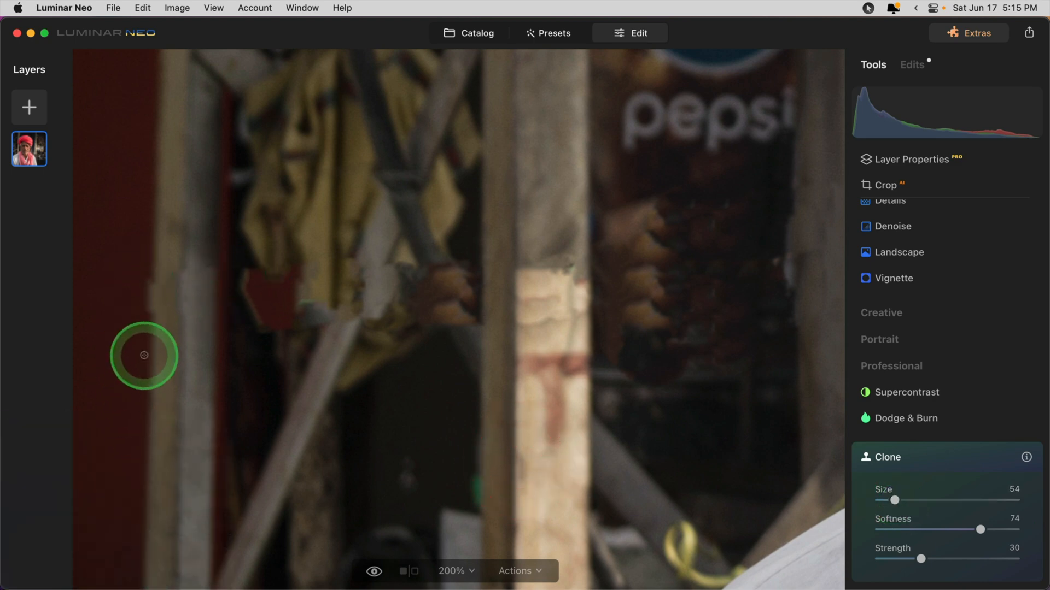
Sample a clone source from the wooden post area near the Pepsi sign
click(144, 355)
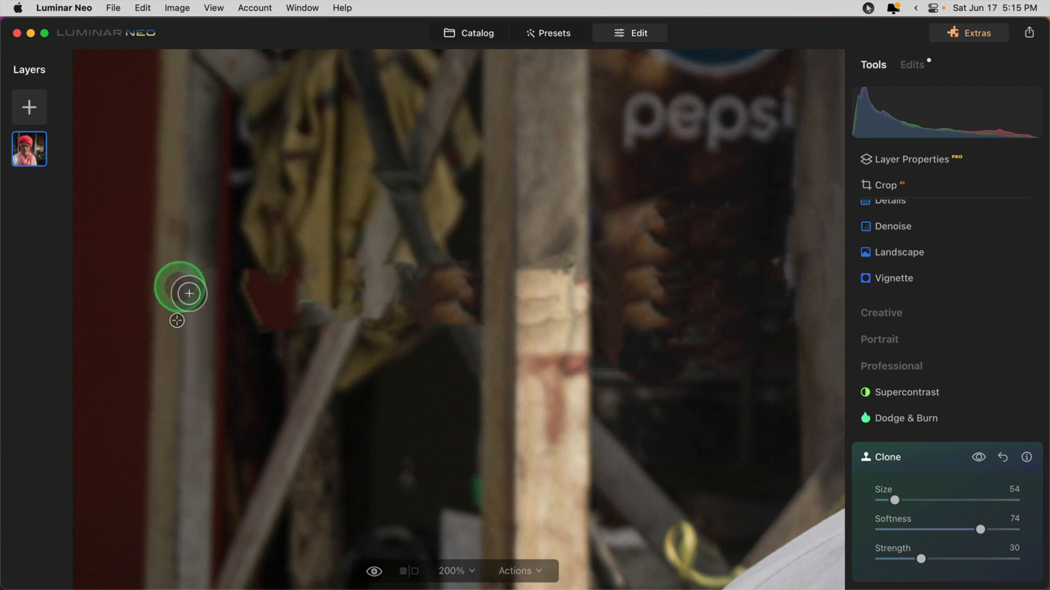
mouse_move(194, 261)
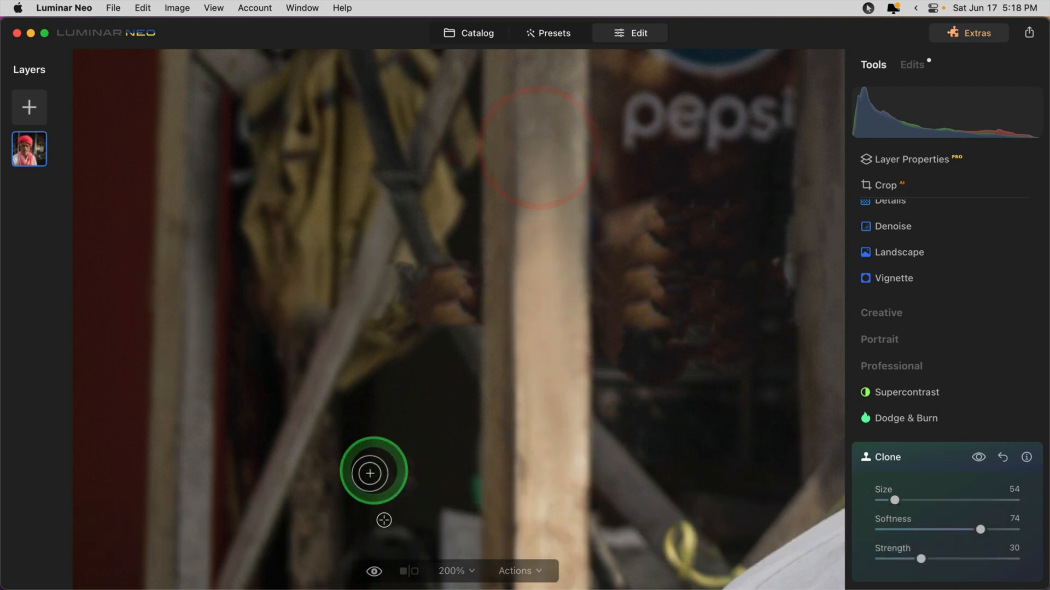
mouse_move(474, 473)
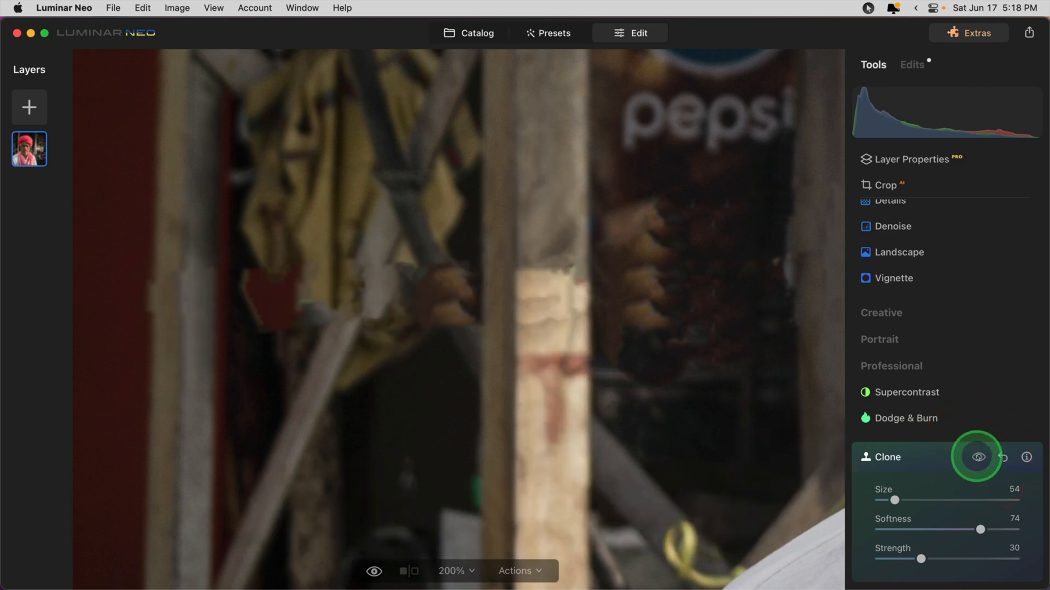
Toggle the clone edits off and back on to compare the background
click(978, 457)
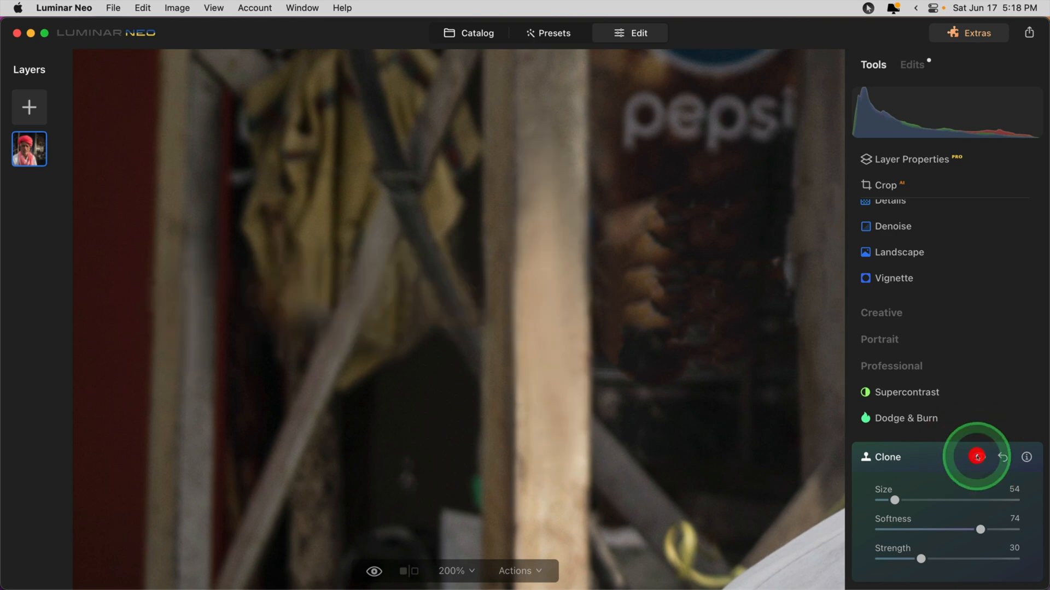
click(453, 571)
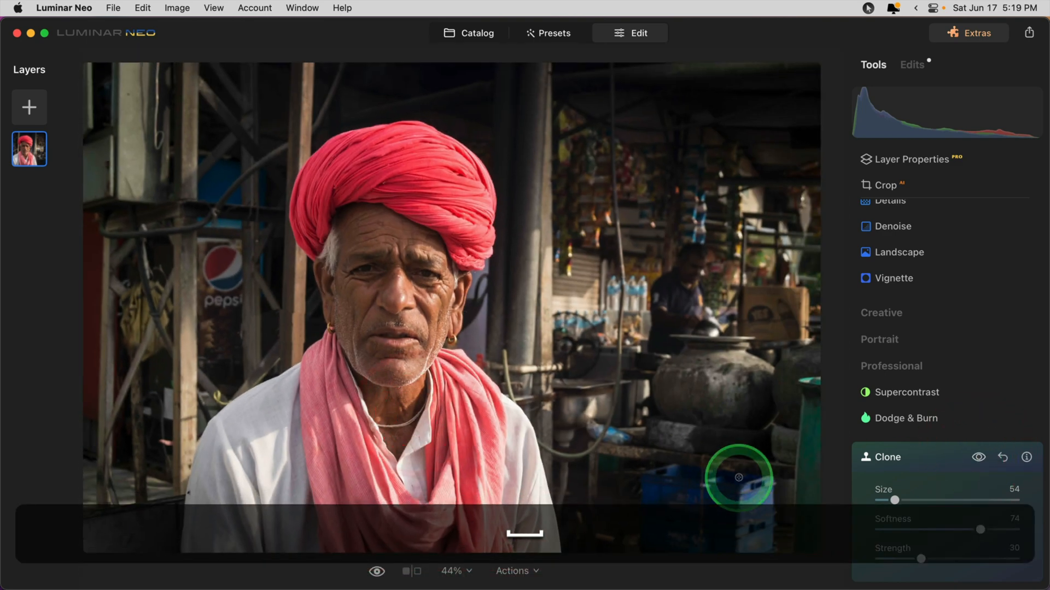
mouse_move(132, 383)
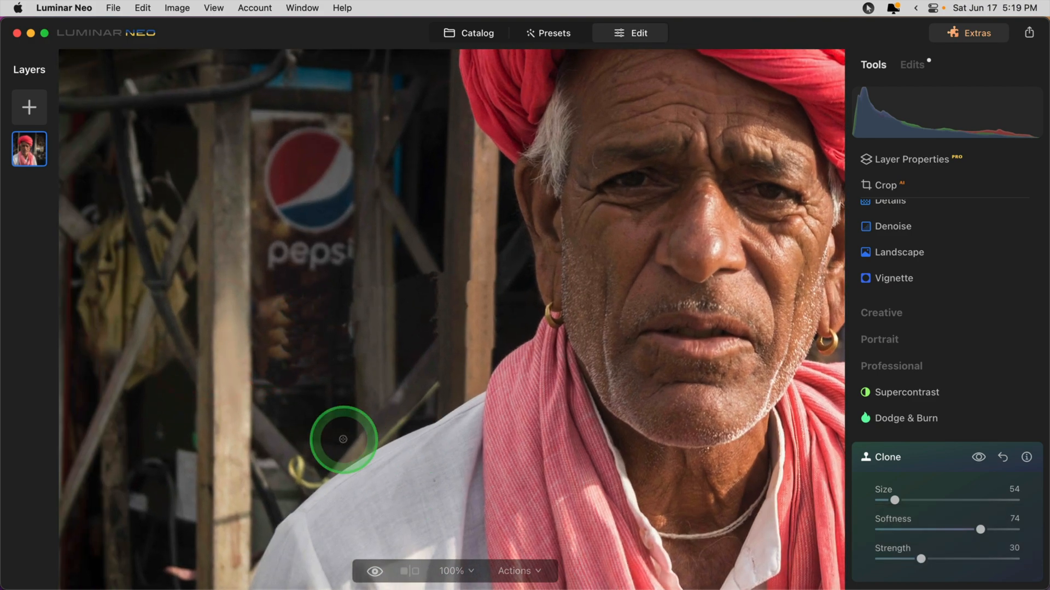
Zoom to 200% on the background beside the man's shoulder
click(455, 571)
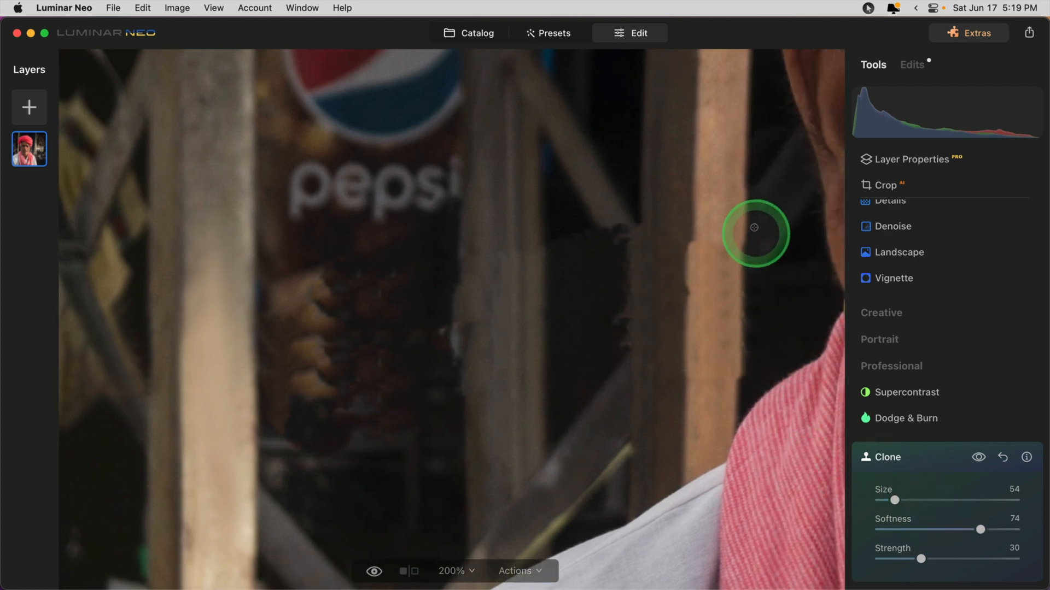
mouse_move(732, 473)
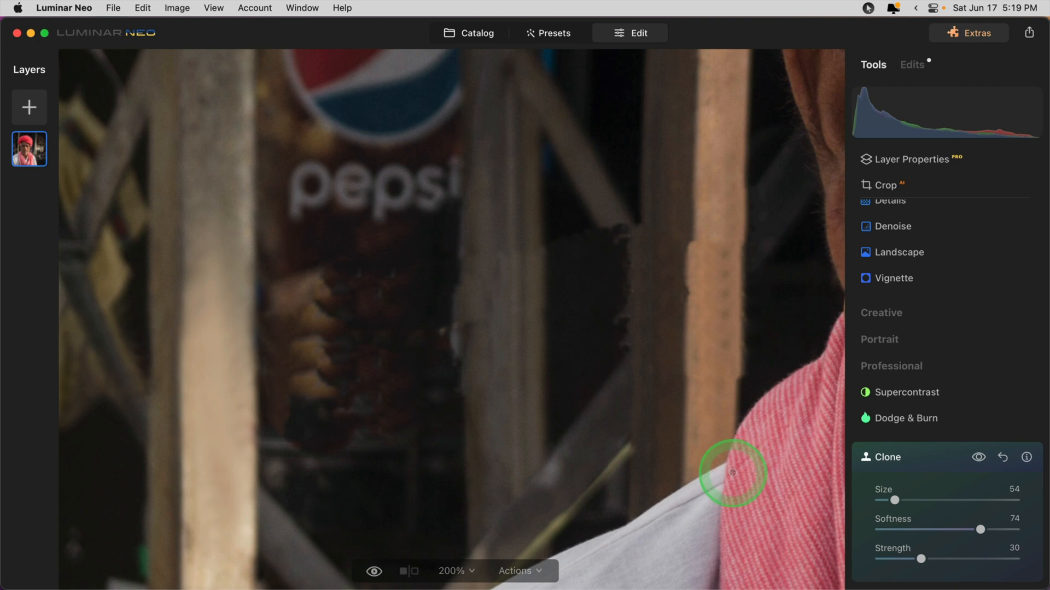
mouse_move(757, 200)
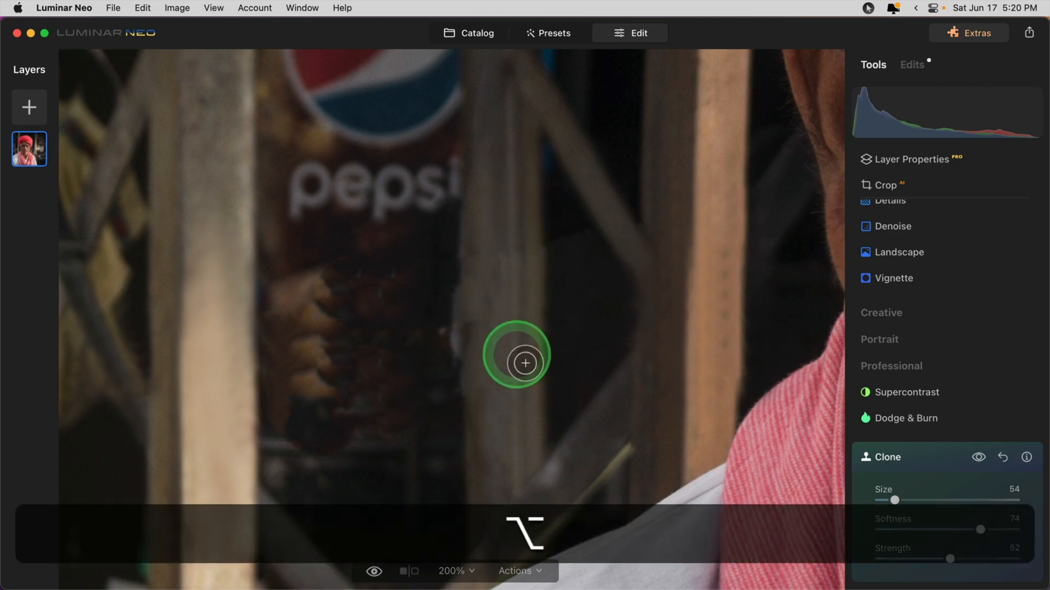
Clone dark background texture over the area near the Pepsi sign and poles
click(524, 363)
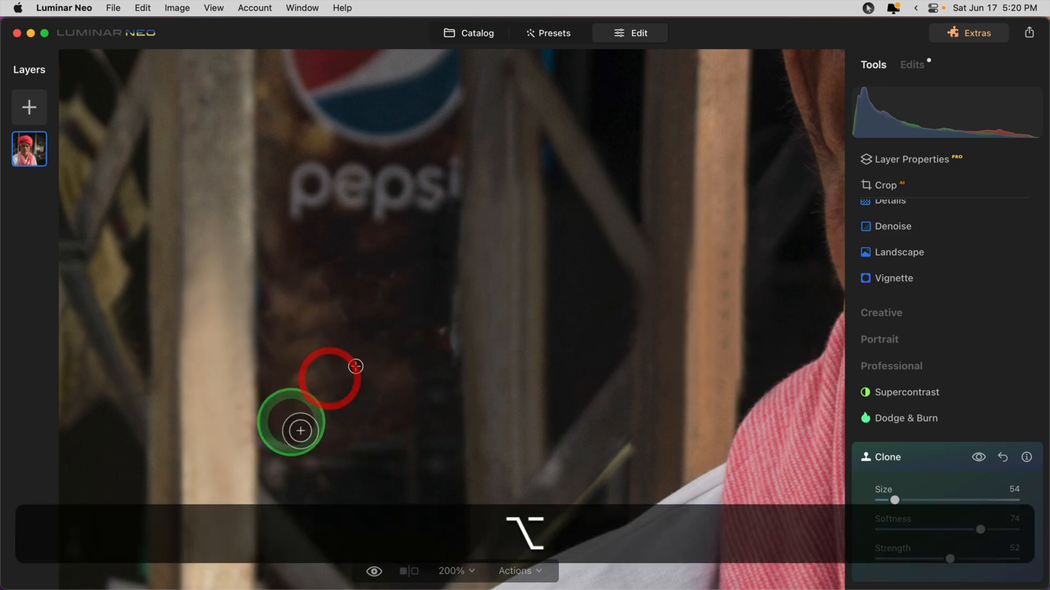
mouse_move(333, 312)
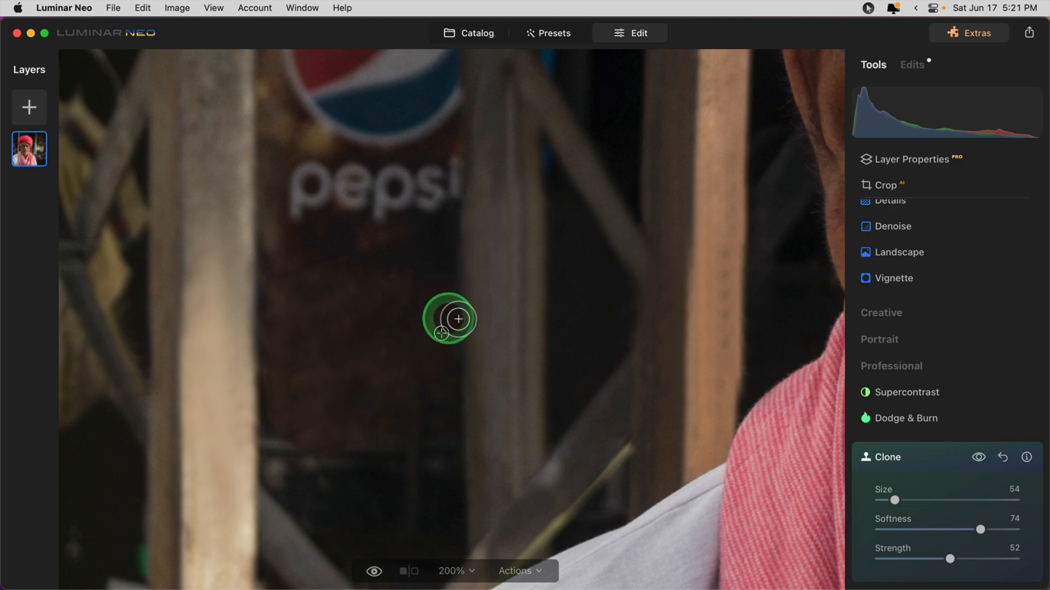
mouse_move(454, 373)
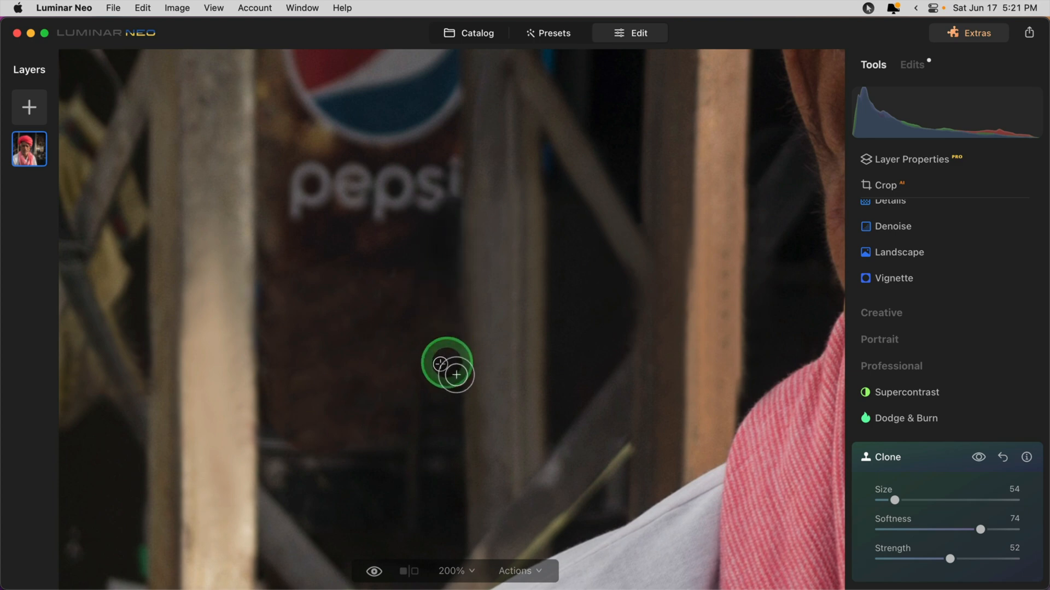
mouse_move(453, 254)
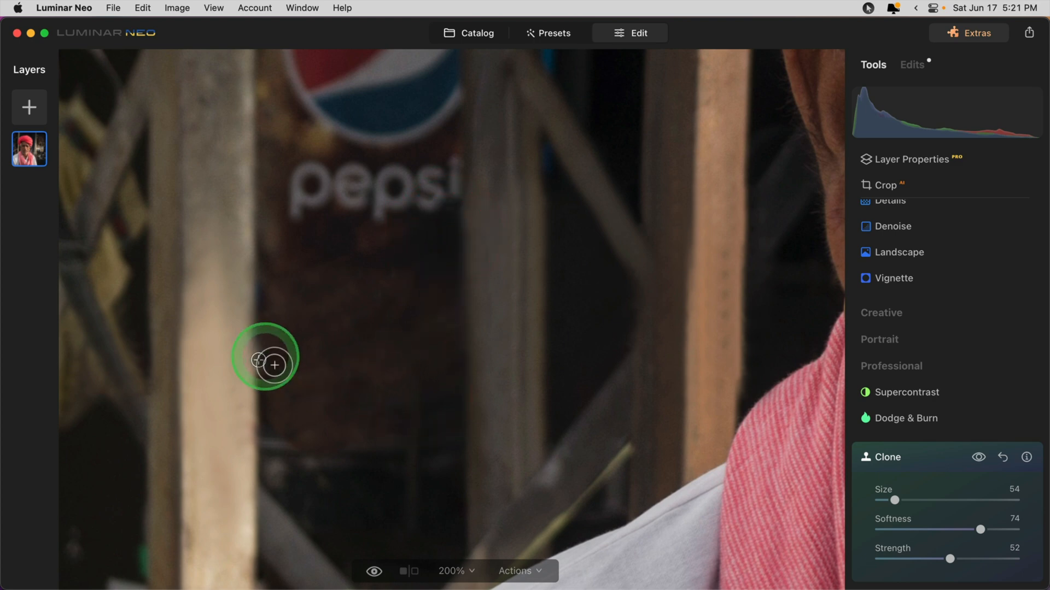
click(264, 355)
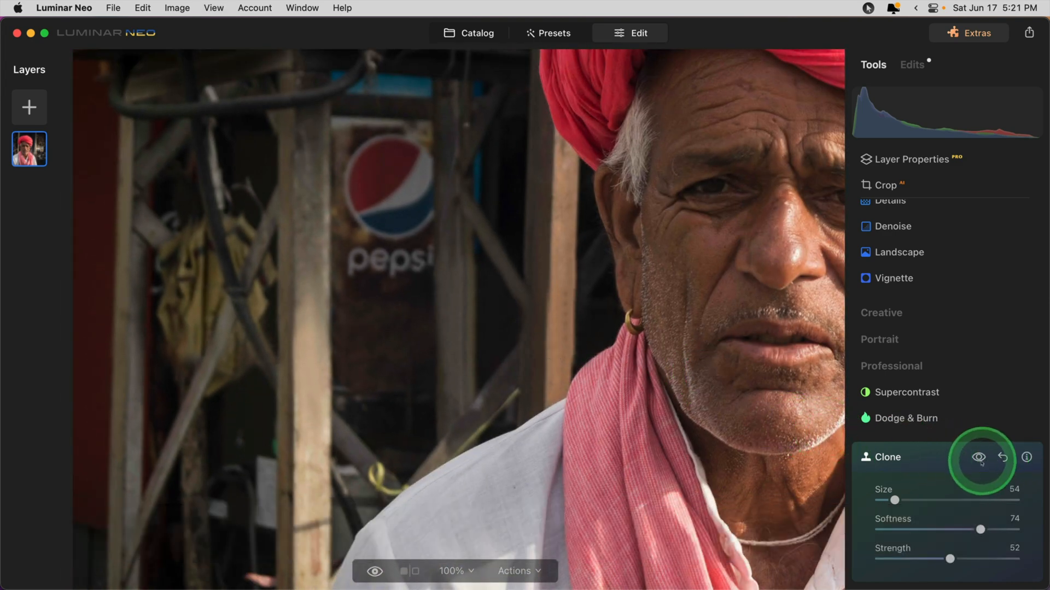
click(977, 457)
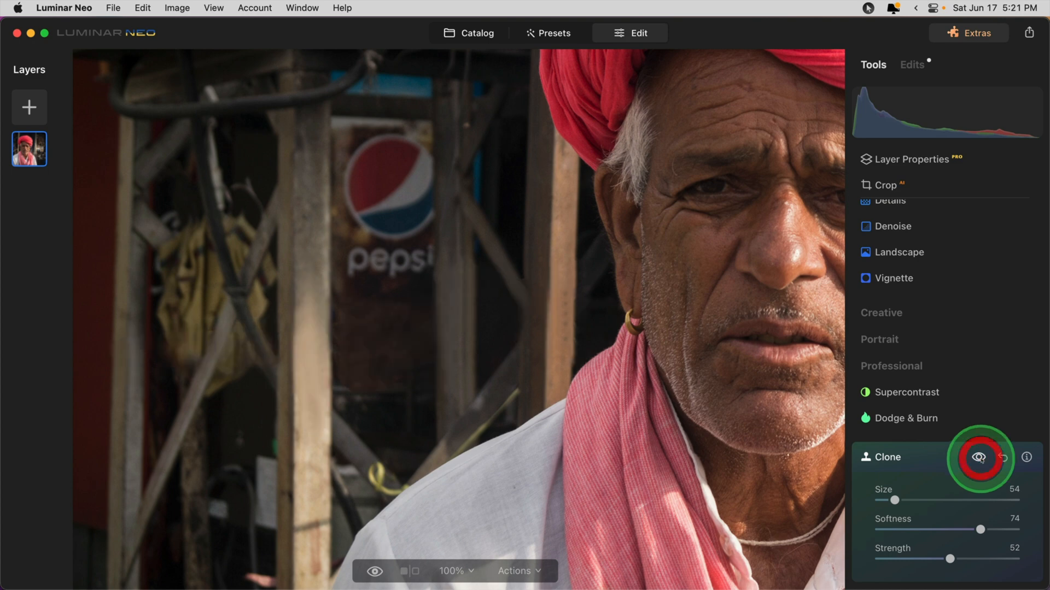
click(978, 457)
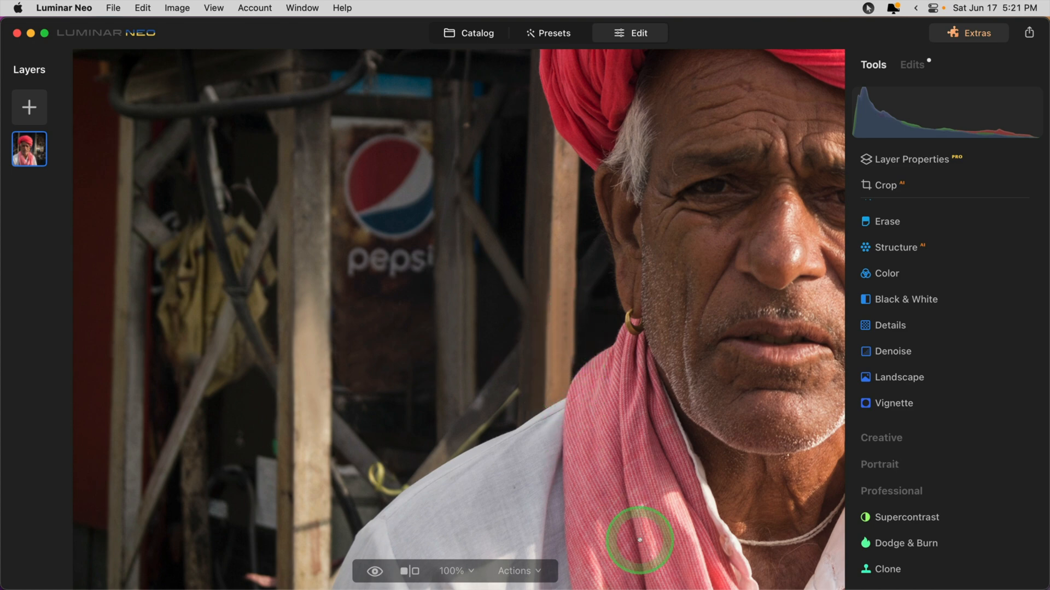
mouse_move(419, 484)
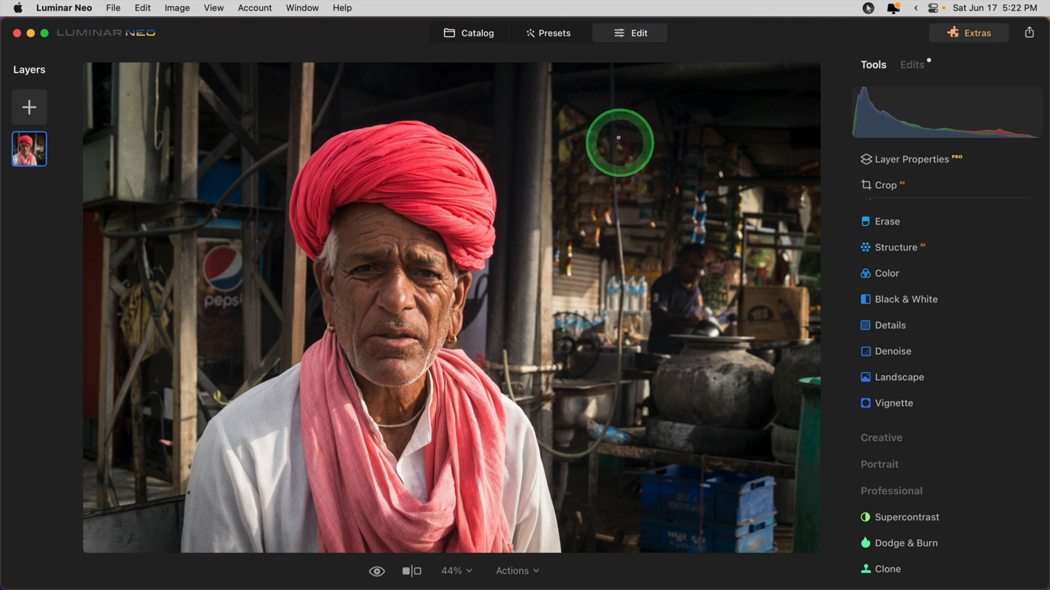
mouse_move(619, 280)
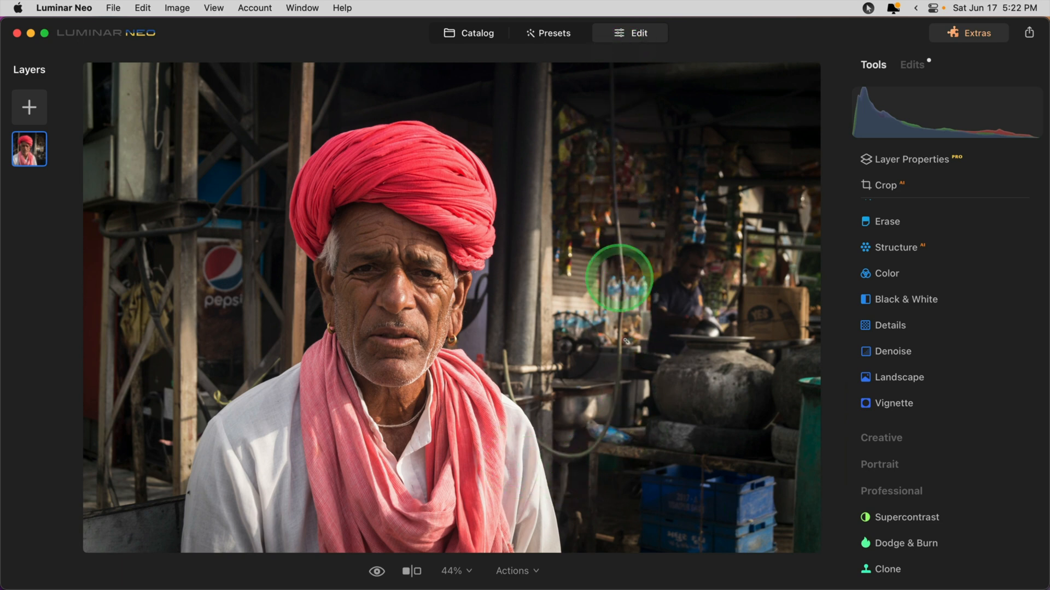